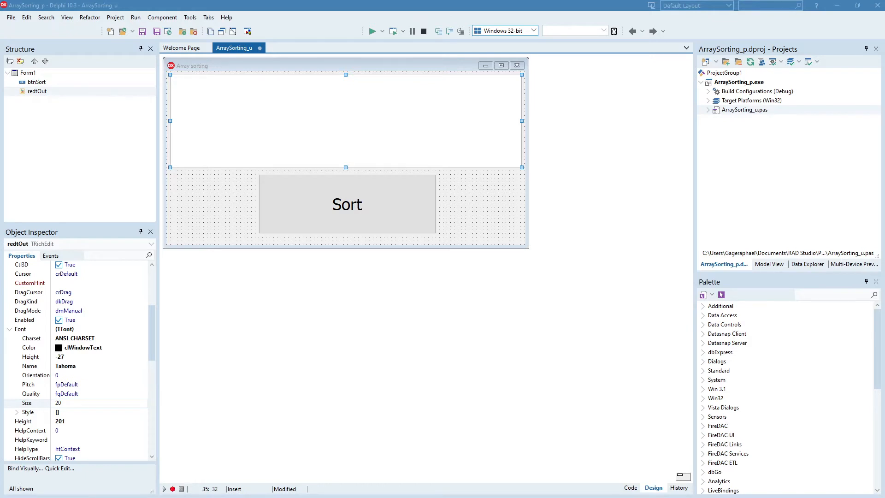
pyautogui.moveTo(526, 261)
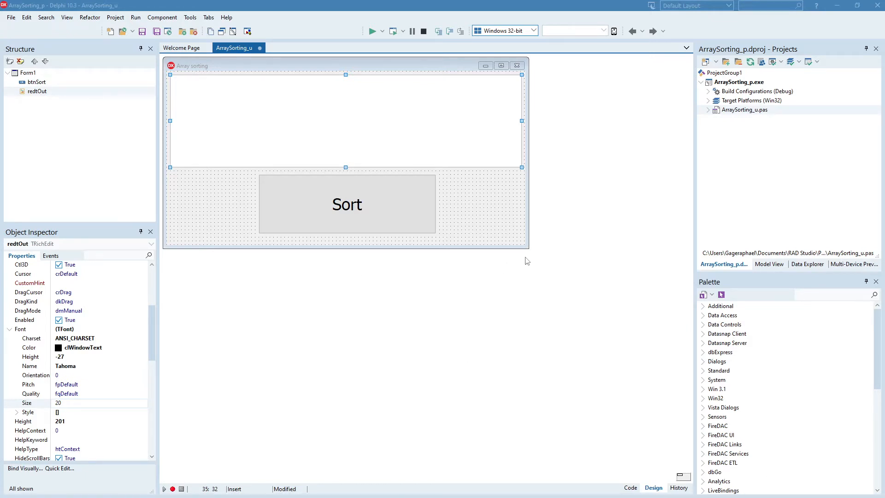
pyautogui.moveTo(585, 352)
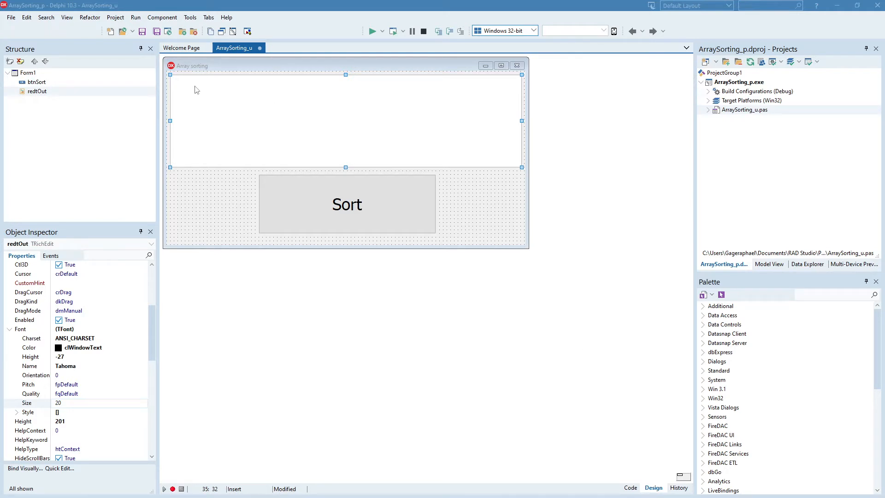
pyautogui.moveTo(339, 239)
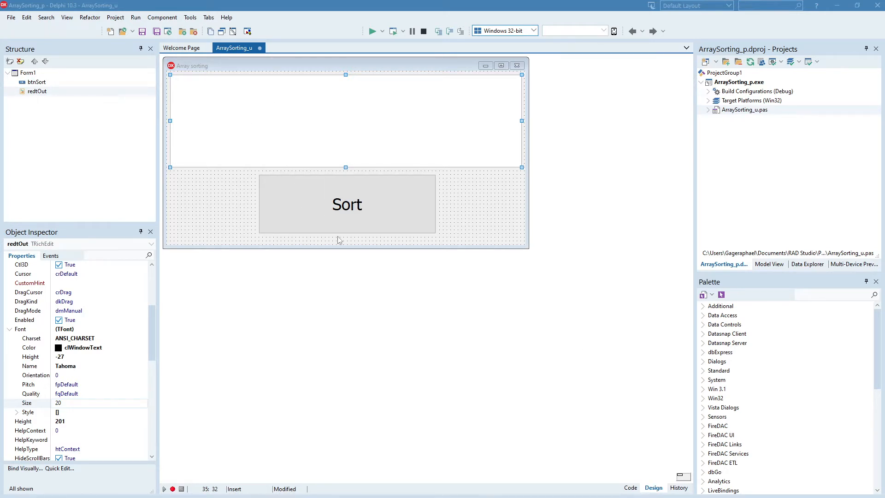
pyautogui.moveTo(325, 137)
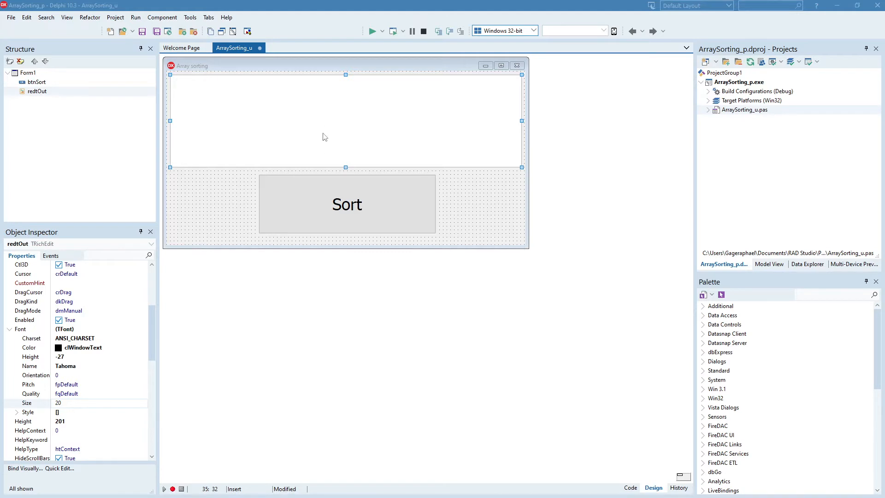
pyautogui.moveTo(356, 213)
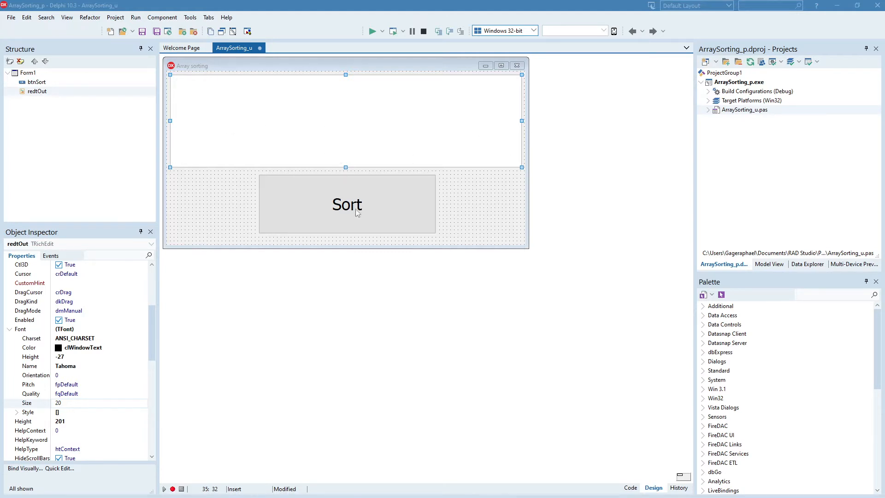
pyautogui.moveTo(528, 334)
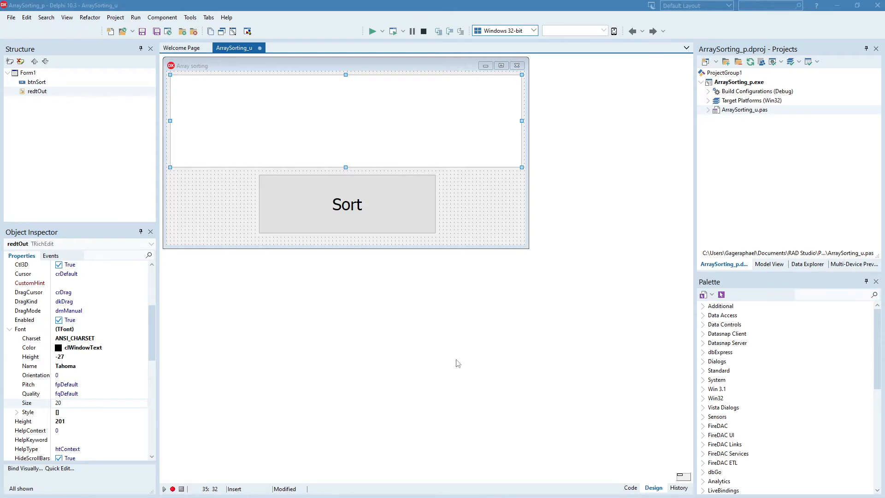
# - Show the unit's source code and scroll to btnSortClick, DisplayArray and the array declarations
pyautogui.click(630, 487)
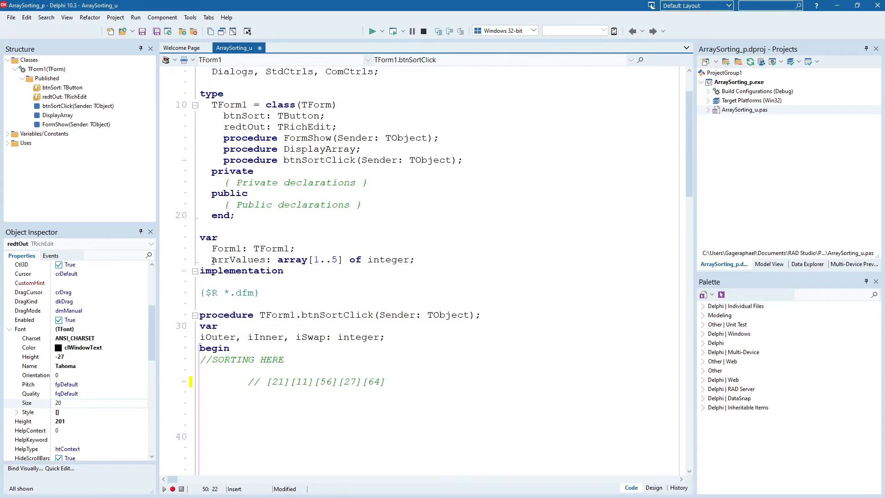
pyautogui.click(432, 348)
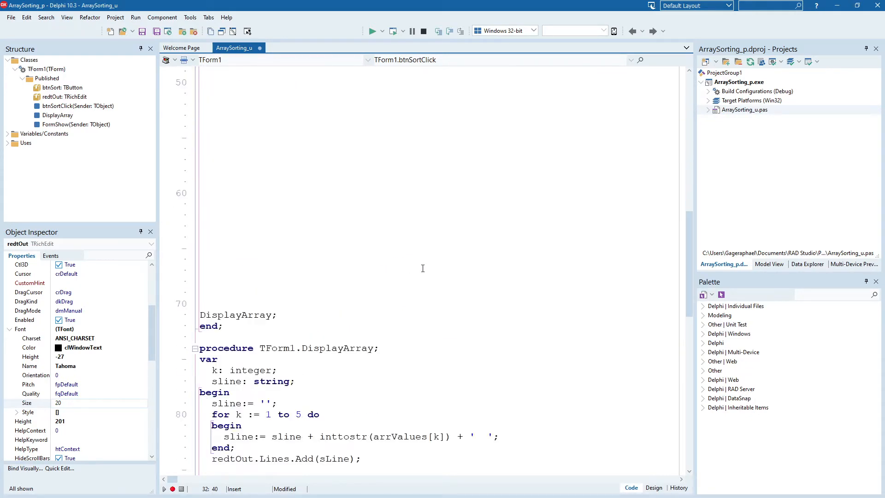
pyautogui.scroll(-3)
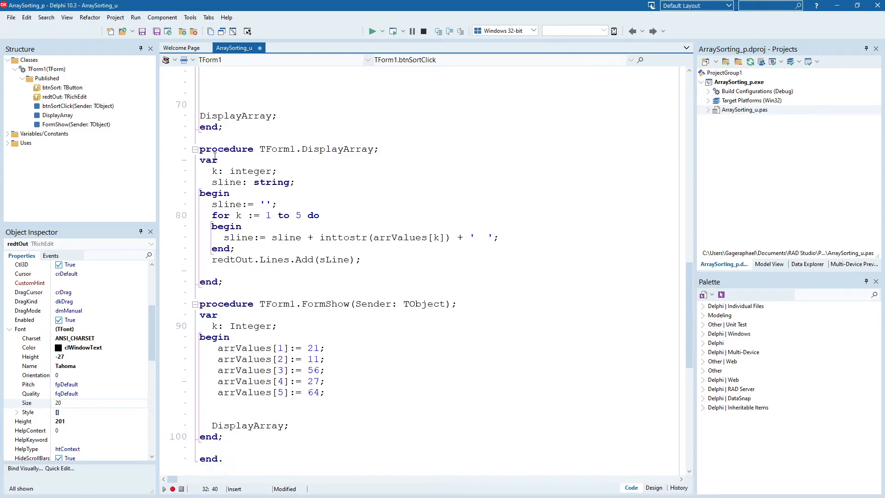
pyautogui.click(444, 237)
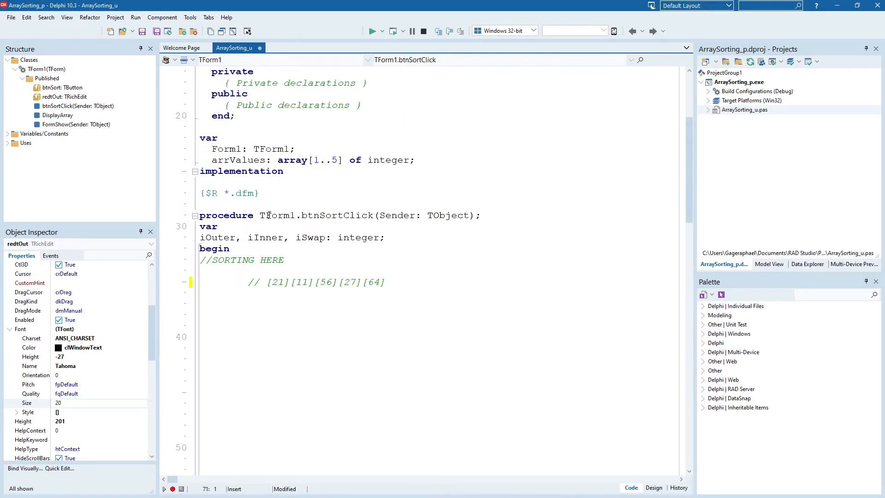
pyautogui.click(372, 31)
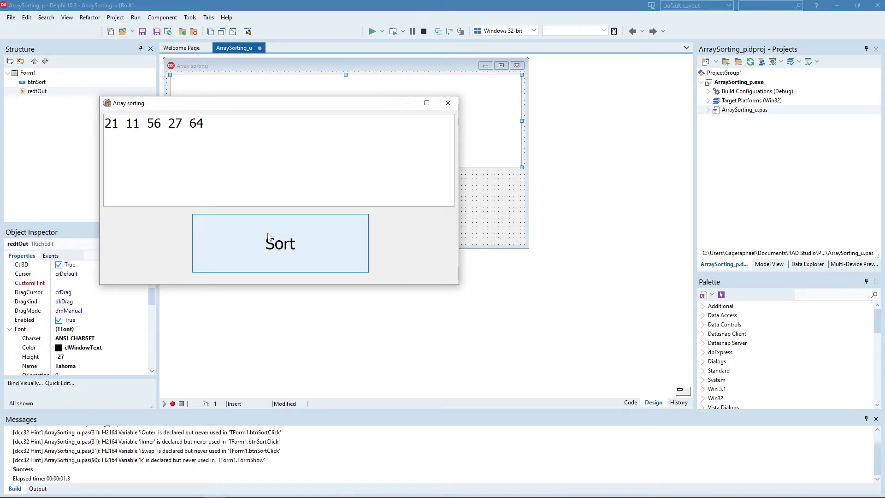
pyautogui.click(279, 243)
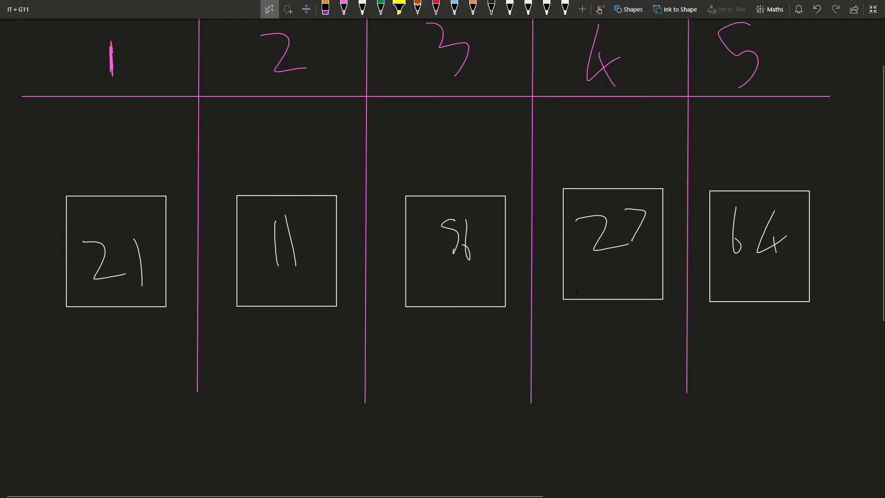
# - Pick red ink in the Draw ribbon and circle the 21 box
pyautogui.click(342, 9)
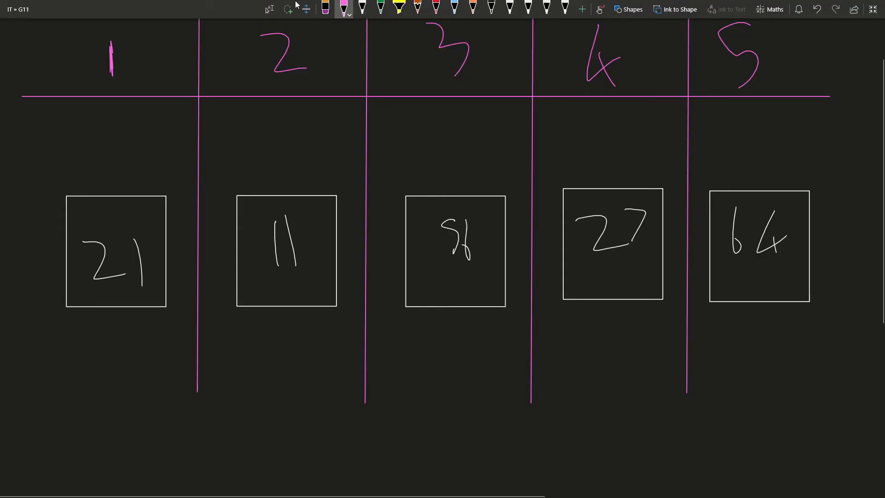
pyautogui.click(381, 8)
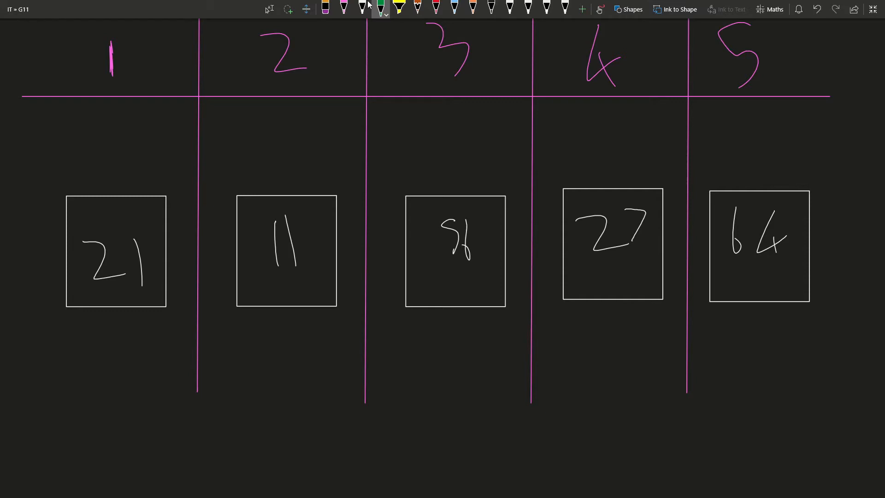
pyautogui.click(325, 9)
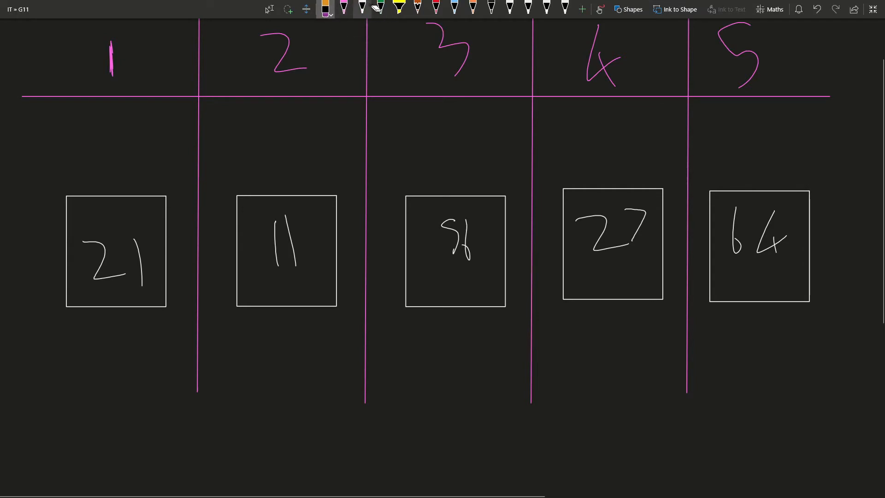
pyautogui.moveTo(398, 8)
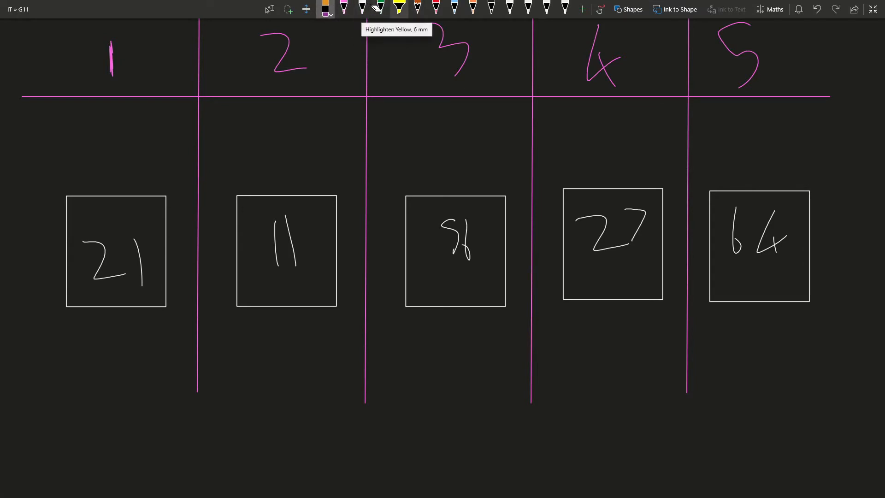
pyautogui.click(435, 9)
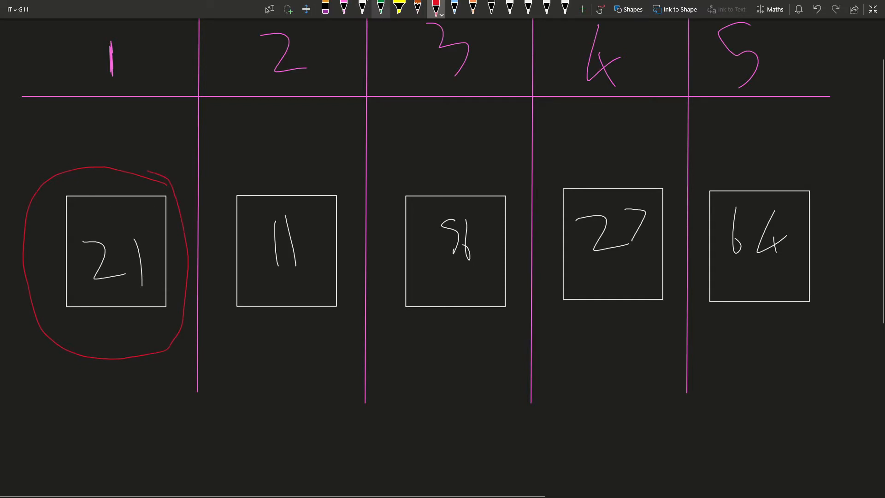
# - Circle the 11 box in blue and write 'blue < red' below the boxes
pyautogui.click(453, 9)
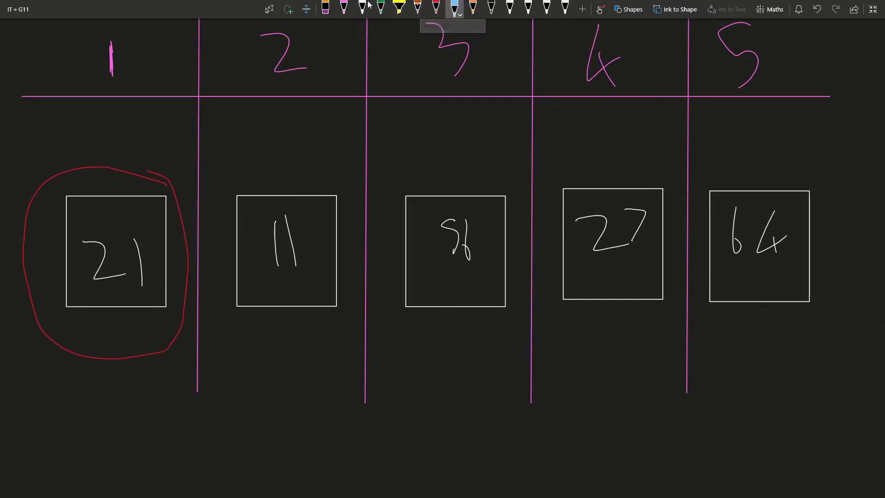
pyautogui.moveTo(233, 190); pyautogui.dragTo(348, 184)
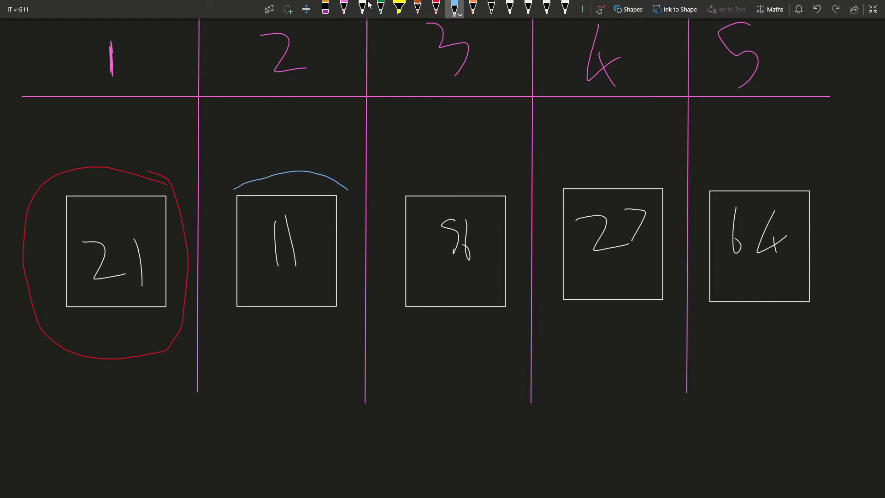
pyautogui.moveTo(294, 169); pyautogui.dragTo(287, 369)
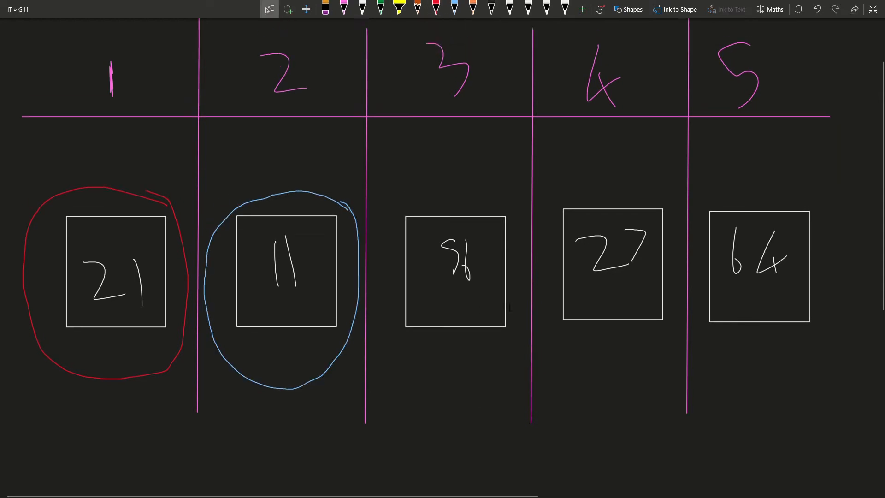
pyautogui.scroll(-3)
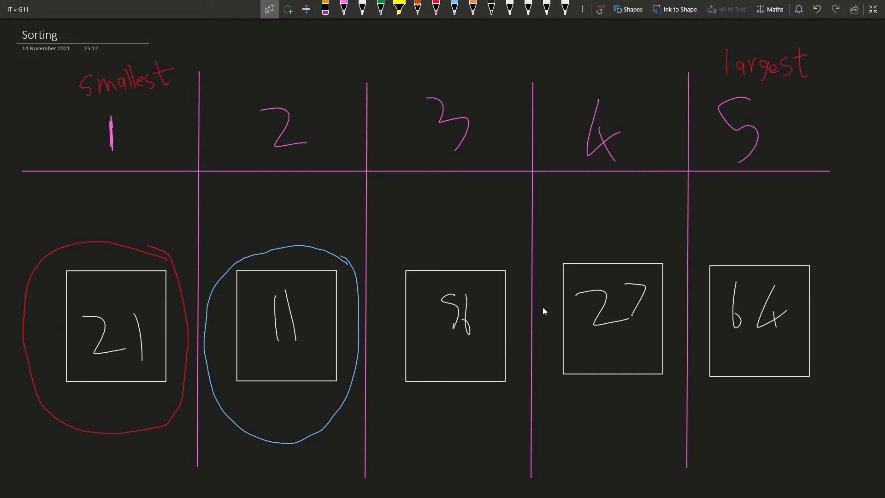
pyautogui.moveTo(211, 70); pyautogui.dragTo(669, 56)
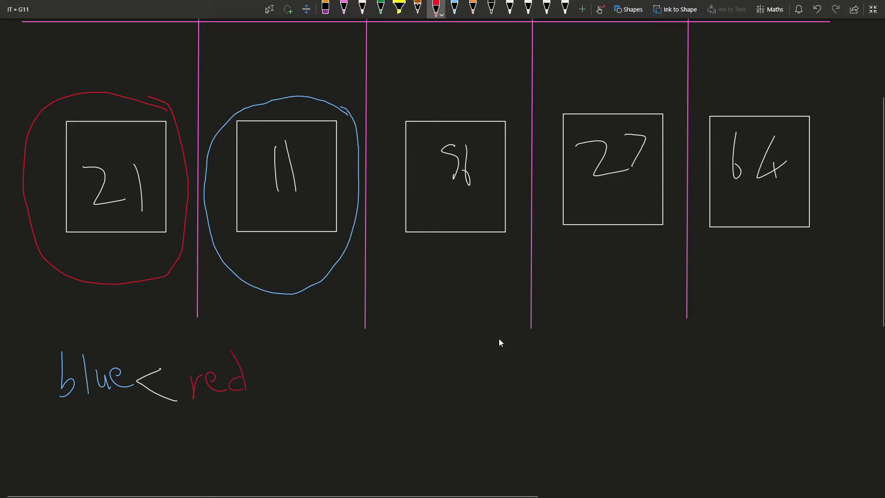
pyautogui.moveTo(623, 351)
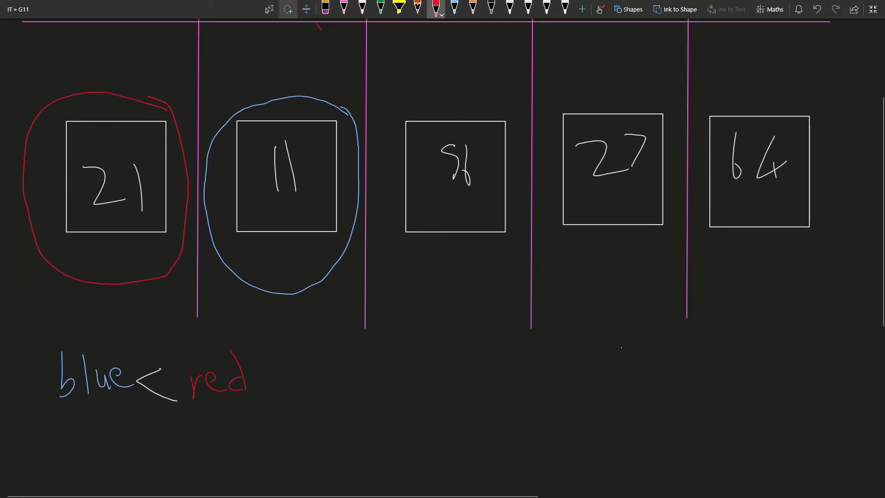
# - Drag the 11 box into column 1 so it swaps places with 21
pyautogui.scroll(-3)
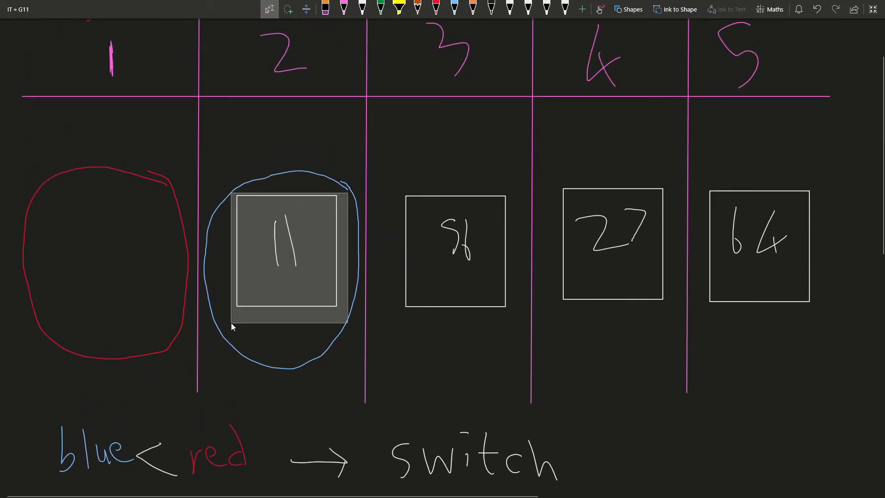
pyautogui.moveTo(291, 254); pyautogui.dragTo(108, 260)
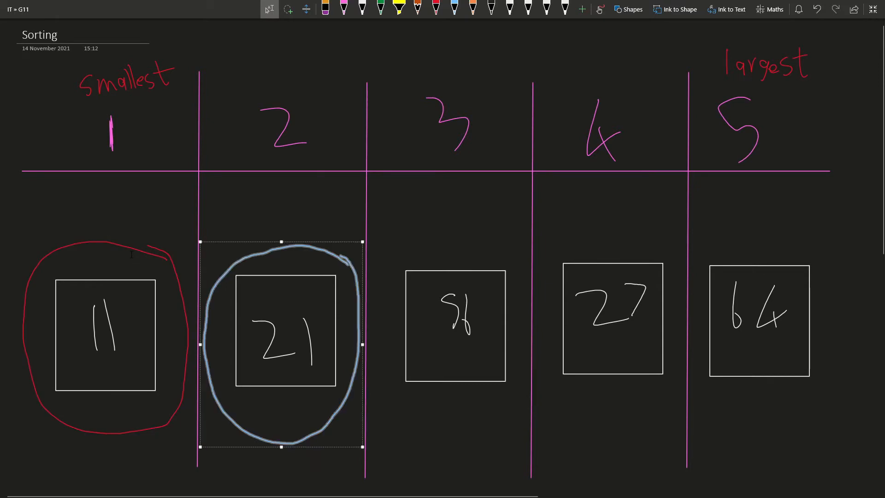
pyautogui.scroll(-3)
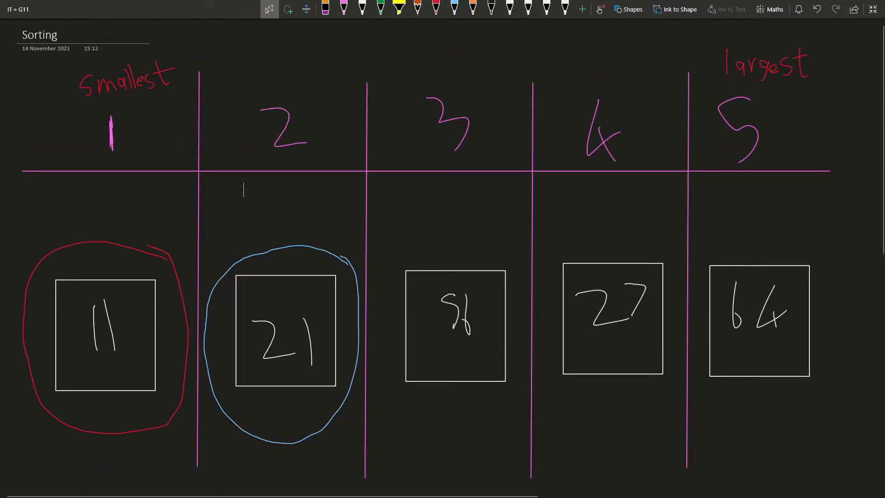
# - Scroll the whiteboard to inspect the circles around the swapped boxes
pyautogui.scroll(-3)
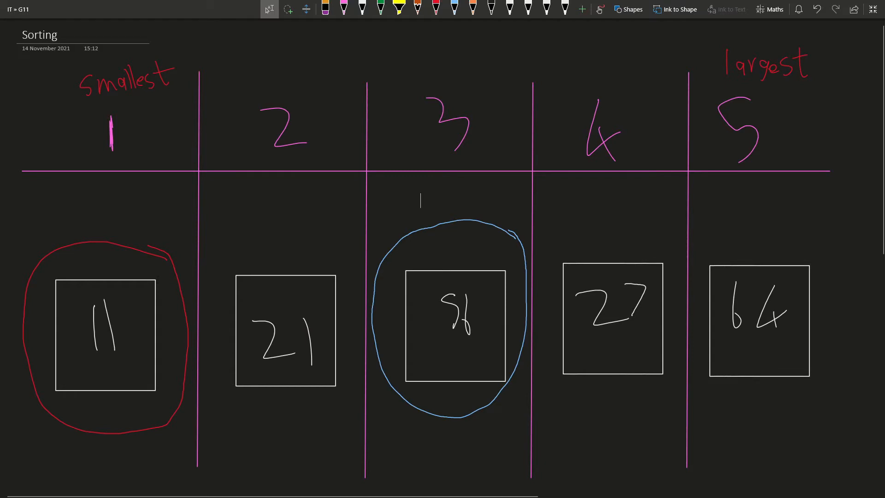
pyautogui.scroll(-3)
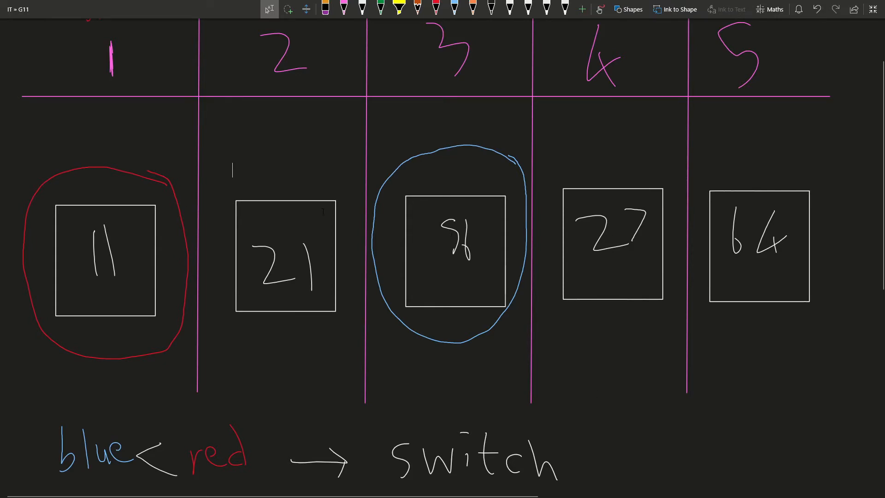
# - Move the blue circle from 56 across to 64, then select 11's red circle
pyautogui.click(455, 248)
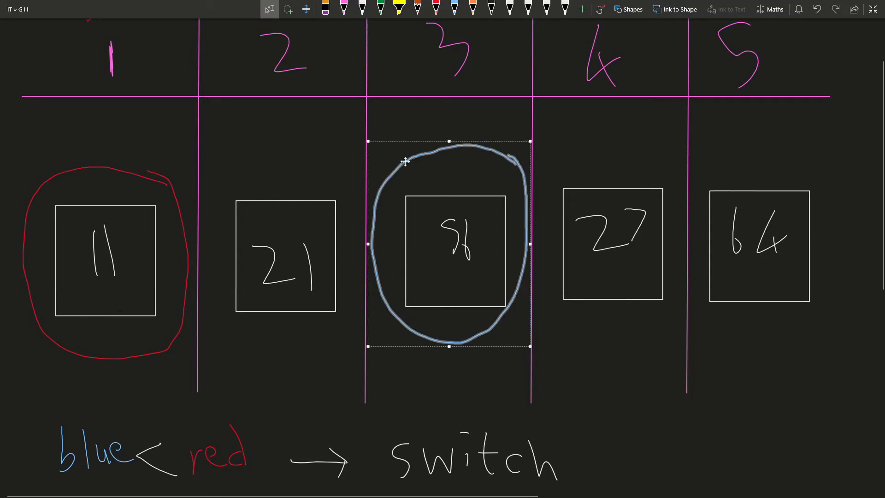
pyautogui.moveTo(449, 243); pyautogui.dragTo(603, 231)
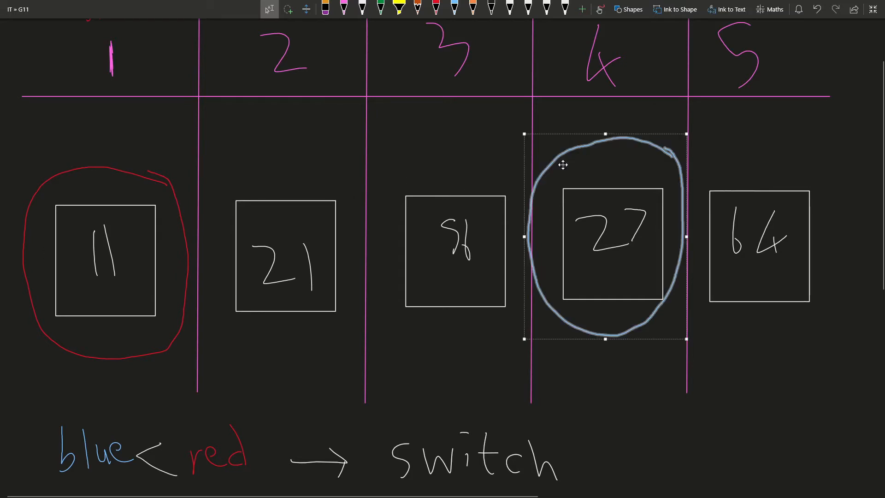
pyautogui.moveTo(604, 234); pyautogui.dragTo(759, 234)
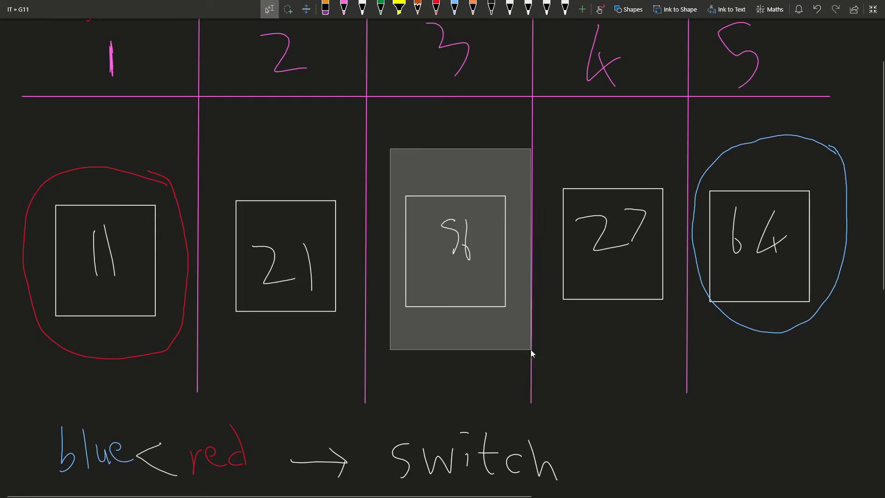
pyautogui.click(612, 244)
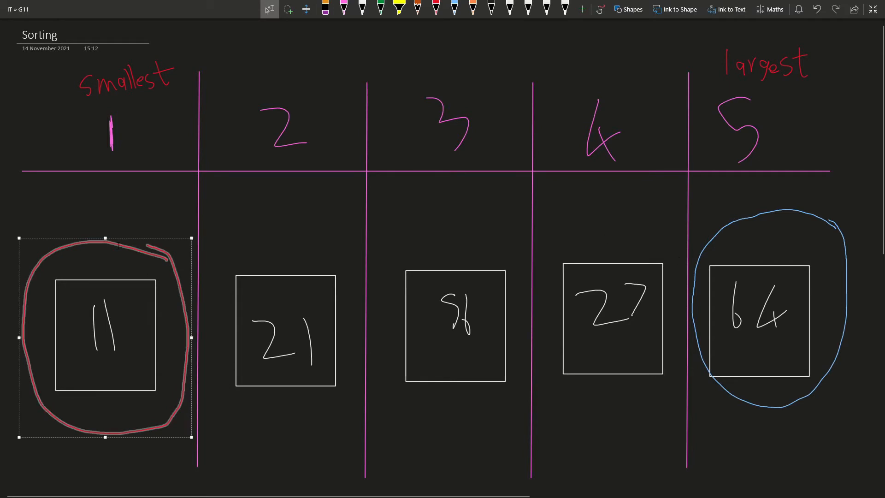
# - Move the red circle onto 21 and step the blue circle from 56 onto 27
pyautogui.moveTo(104, 332); pyautogui.dragTo(284, 327)
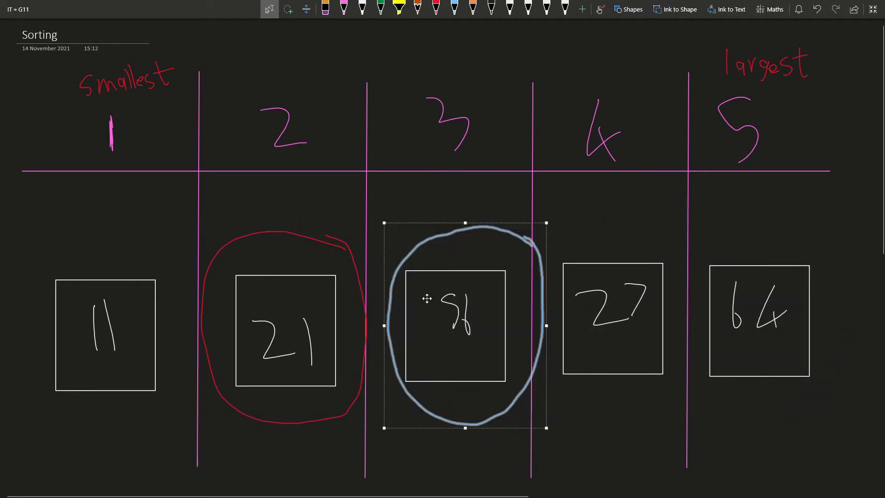
pyautogui.moveTo(464, 325); pyautogui.dragTo(766, 314)
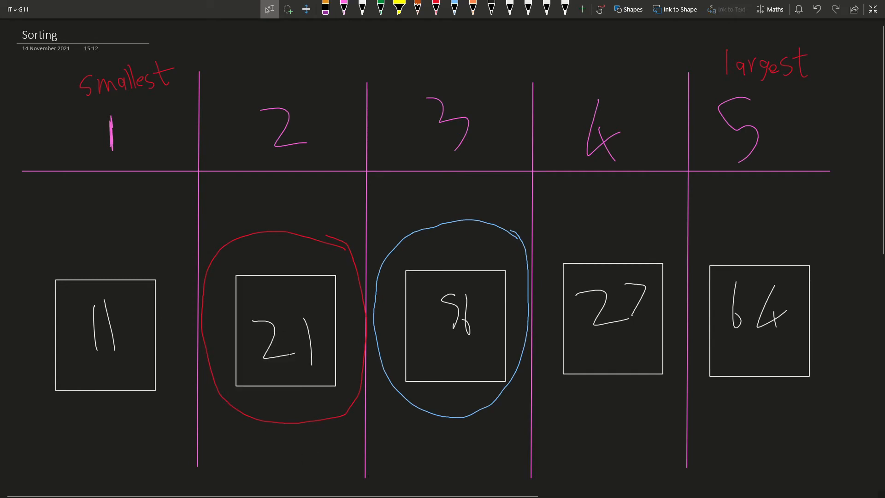
pyautogui.click(105, 334)
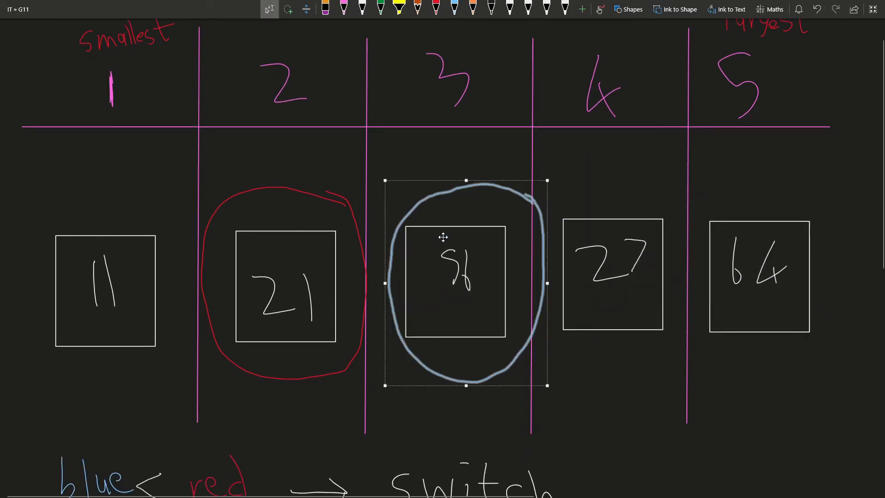
pyautogui.scroll(-3)
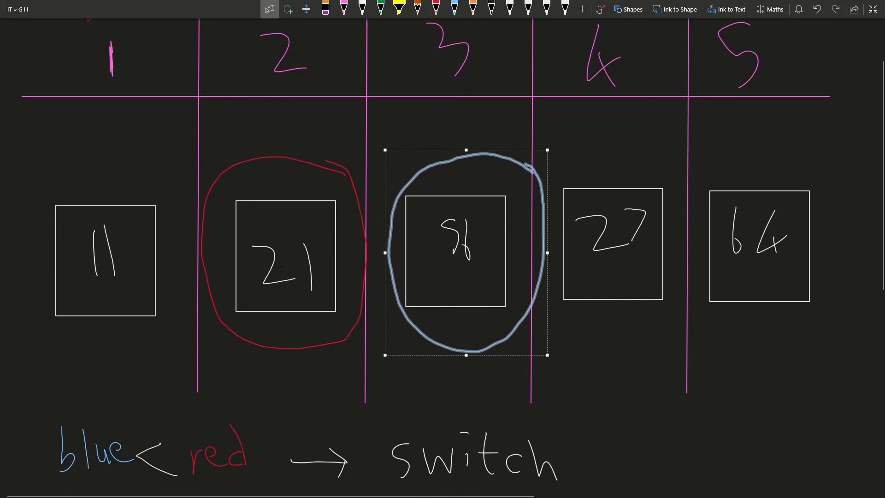
pyautogui.moveTo(465, 251); pyautogui.dragTo(580, 251)
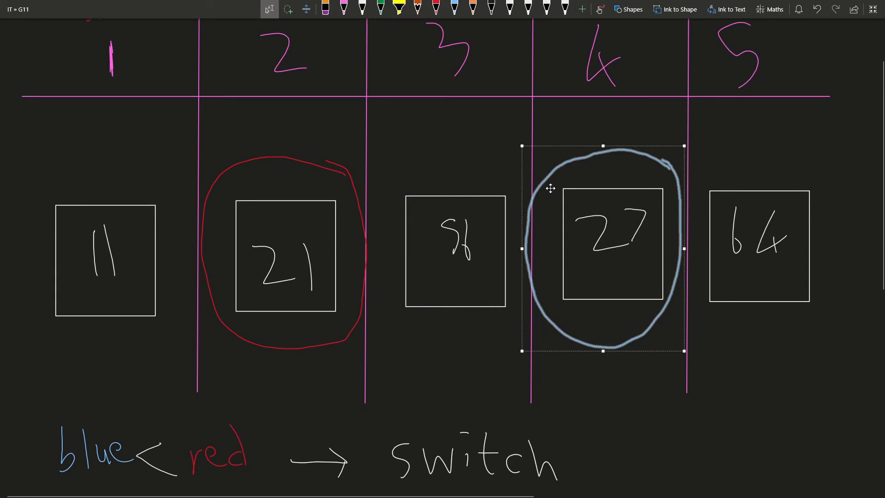
pyautogui.moveTo(545, 188)
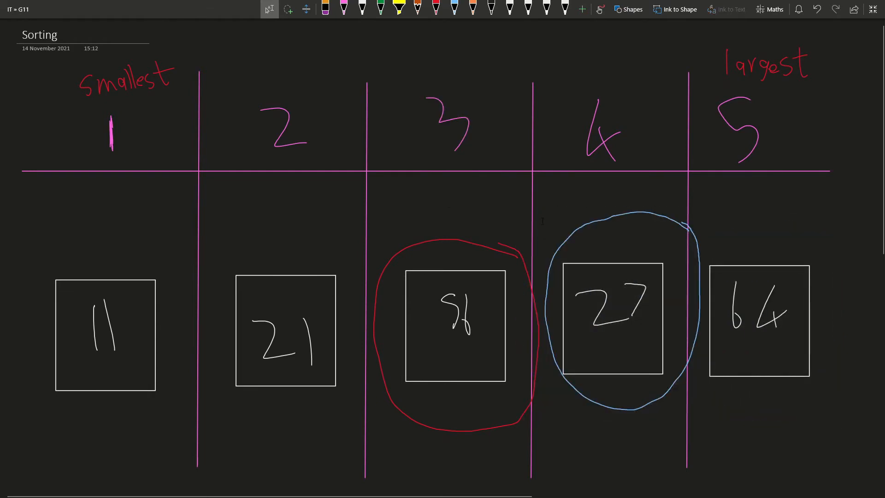
# - Select the red circle and drag it between 56 and the first box, 11
pyautogui.scroll(-3)
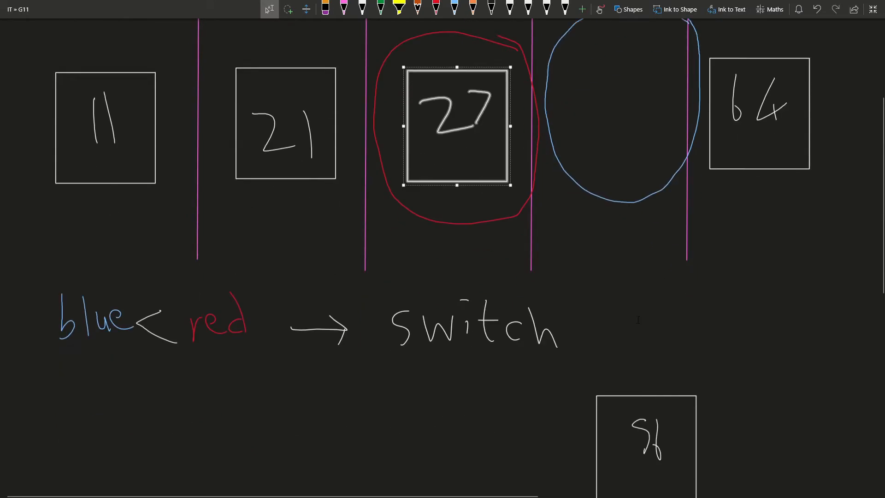
pyautogui.scroll(-3)
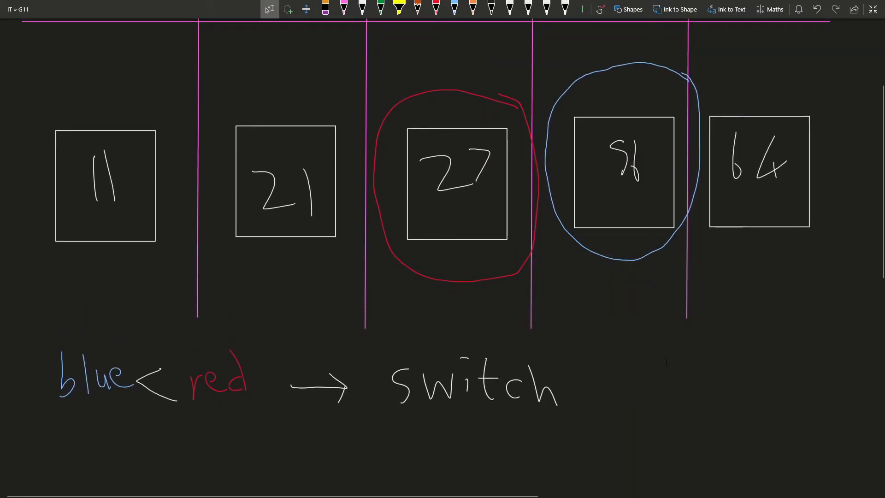
pyautogui.scroll(-3)
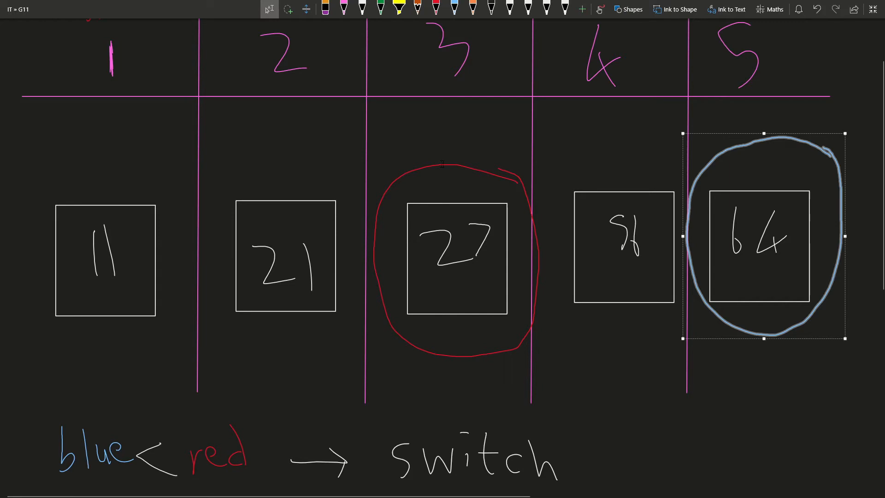
pyautogui.scroll(-3)
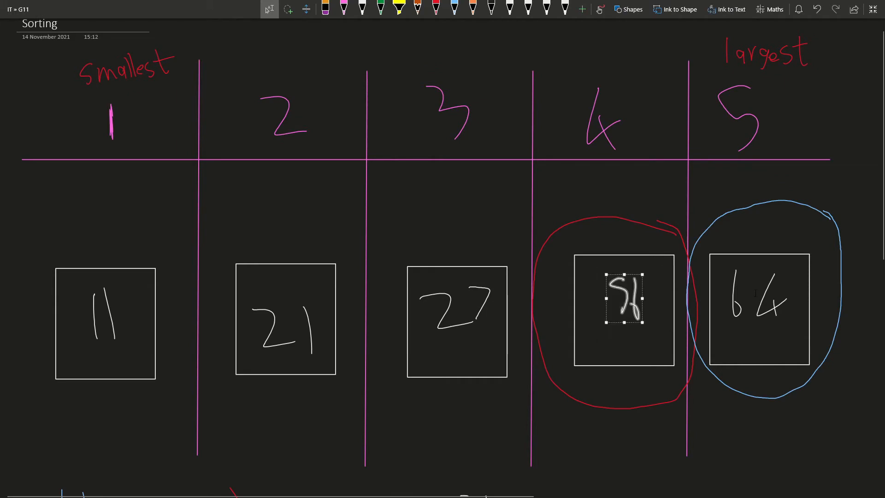
pyautogui.click(757, 307)
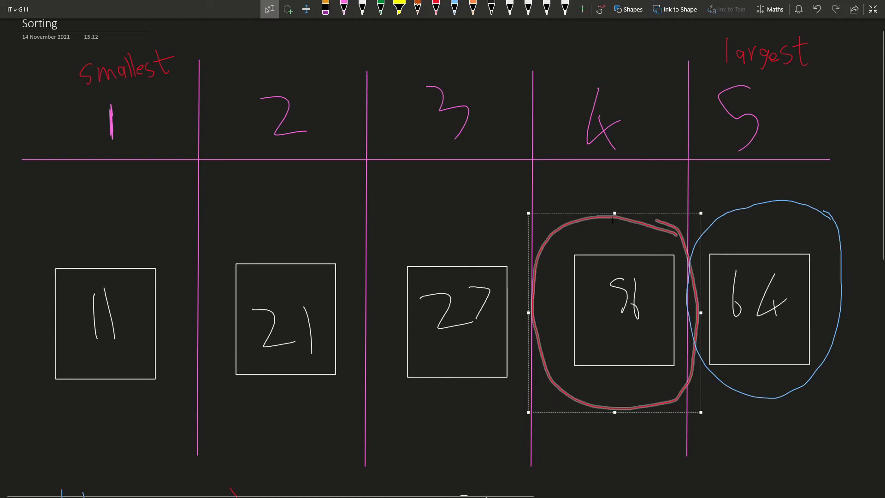
pyautogui.moveTo(614, 312); pyautogui.dragTo(109, 312)
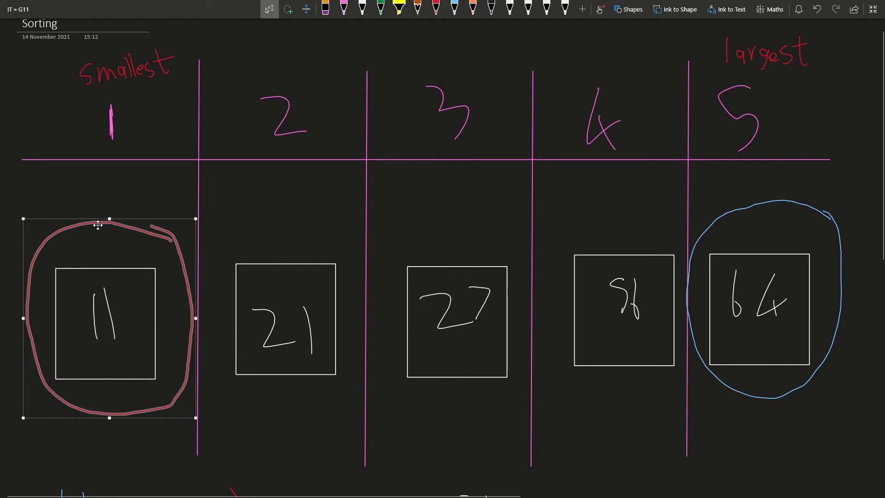
pyautogui.moveTo(108, 317); pyautogui.dragTo(622, 309)
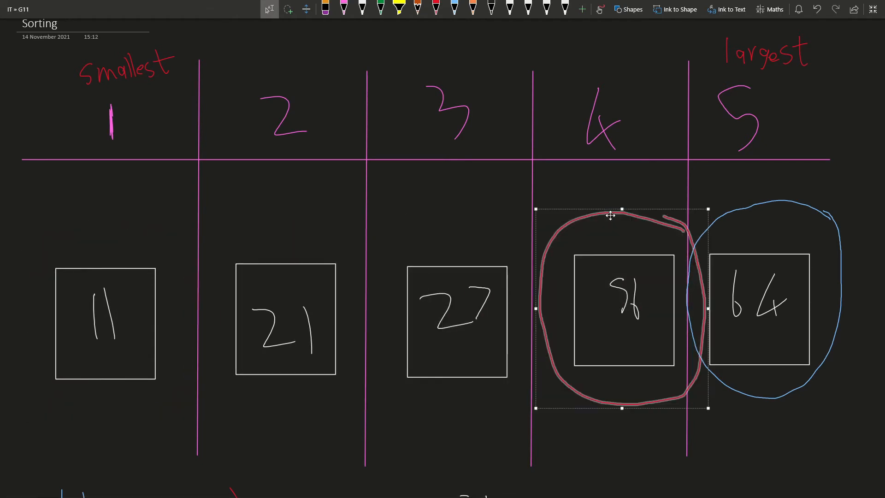
pyautogui.moveTo(642, 231)
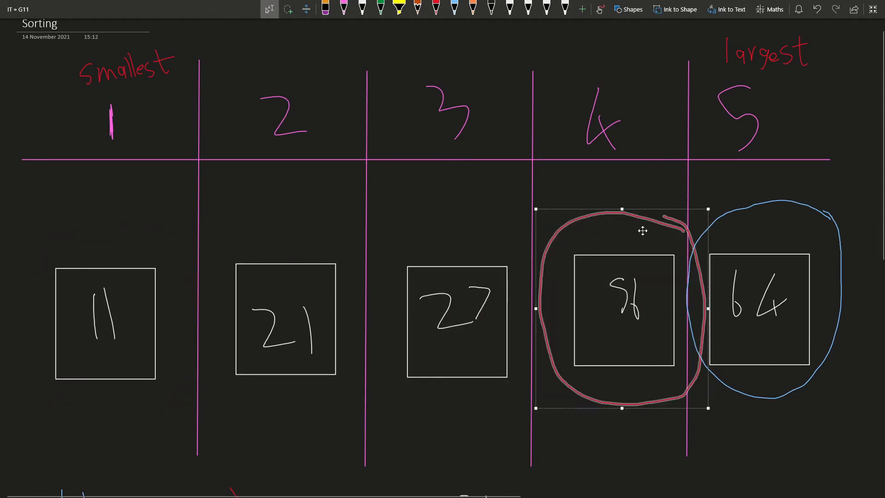
pyautogui.moveTo(620, 307); pyautogui.dragTo(269, 318)
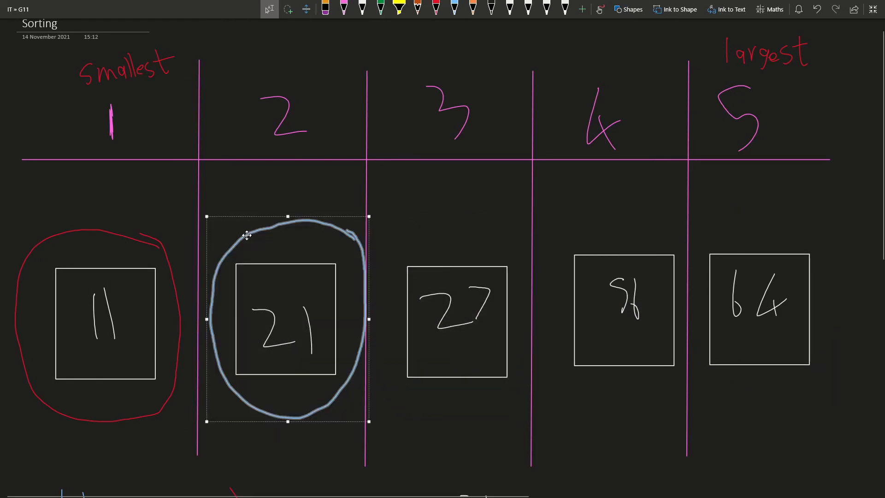
# - Move the blue circle onto 27, then 64, and the red circle onto 21
pyautogui.moveTo(288, 319); pyautogui.dragTo(435, 338)
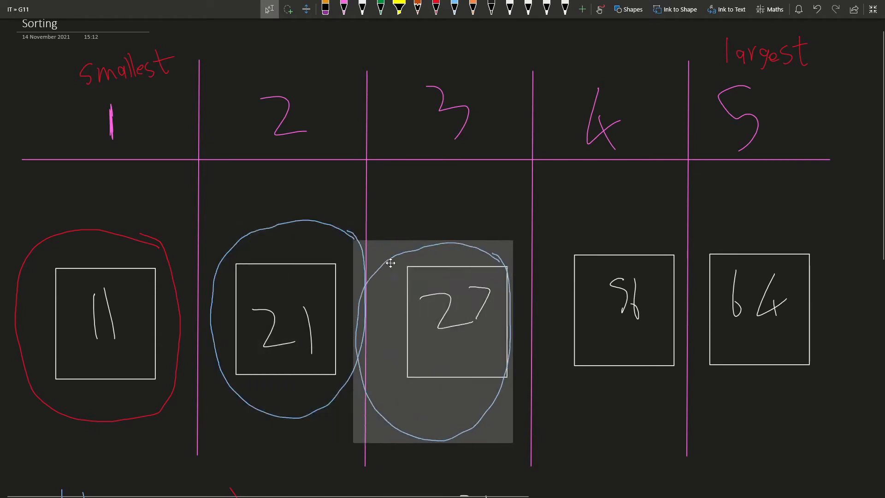
pyautogui.moveTo(433, 338); pyautogui.dragTo(784, 316)
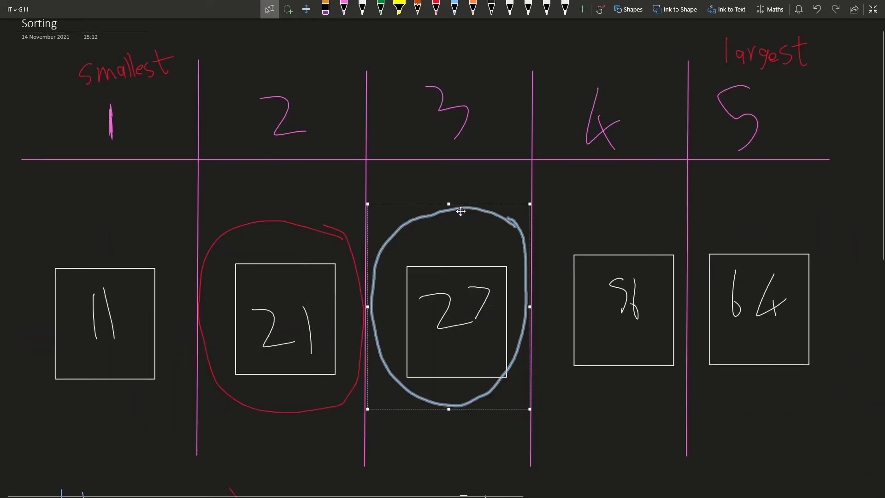
pyautogui.moveTo(460, 210); pyautogui.dragTo(765, 206)
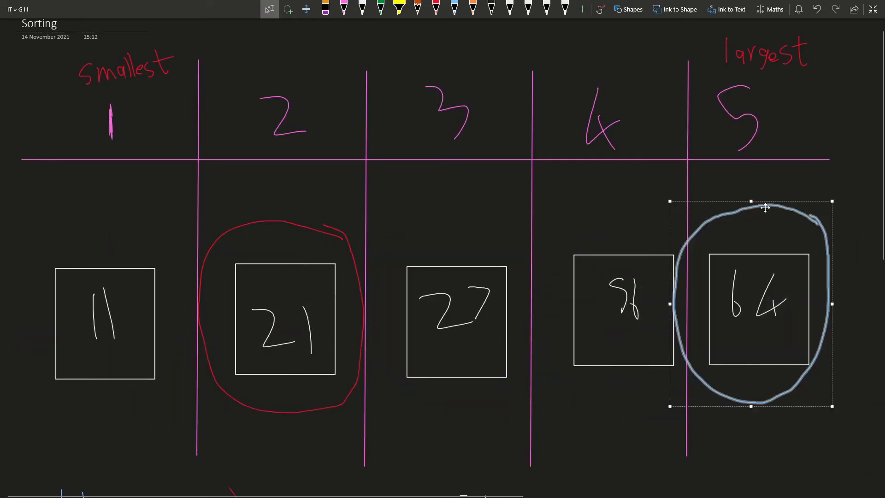
pyautogui.scroll(-3)
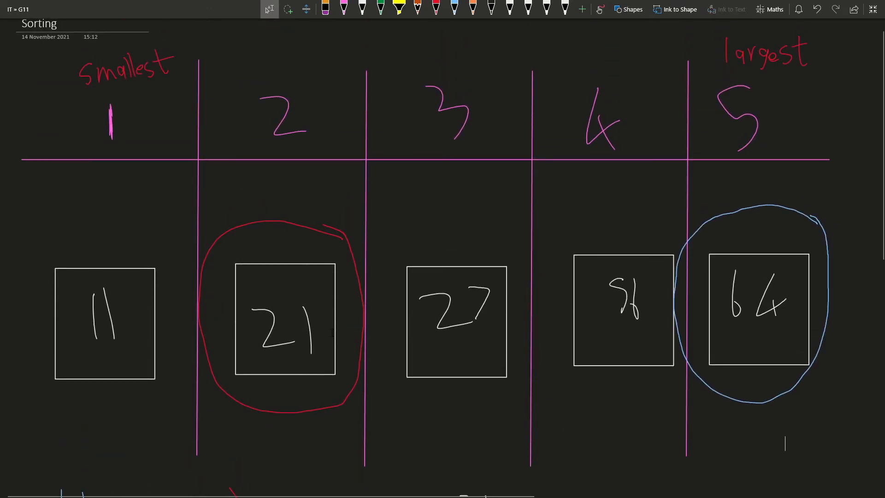
pyautogui.scroll(-3)
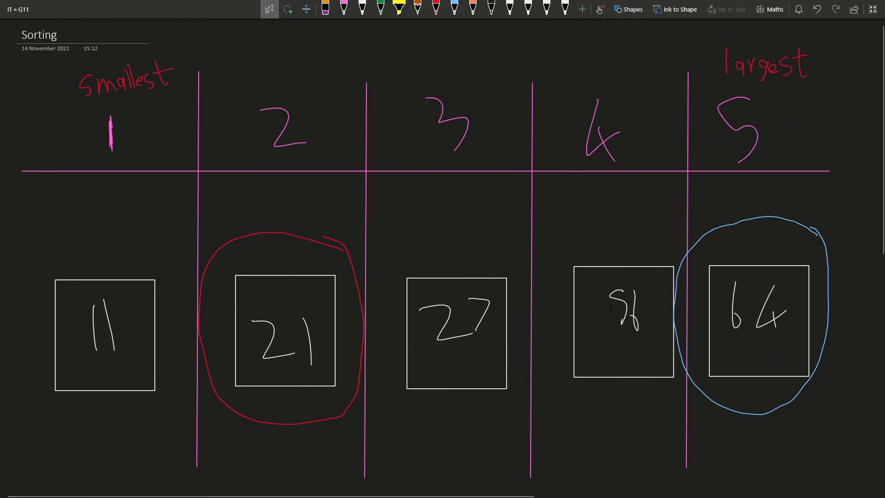
pyautogui.scroll(-3)
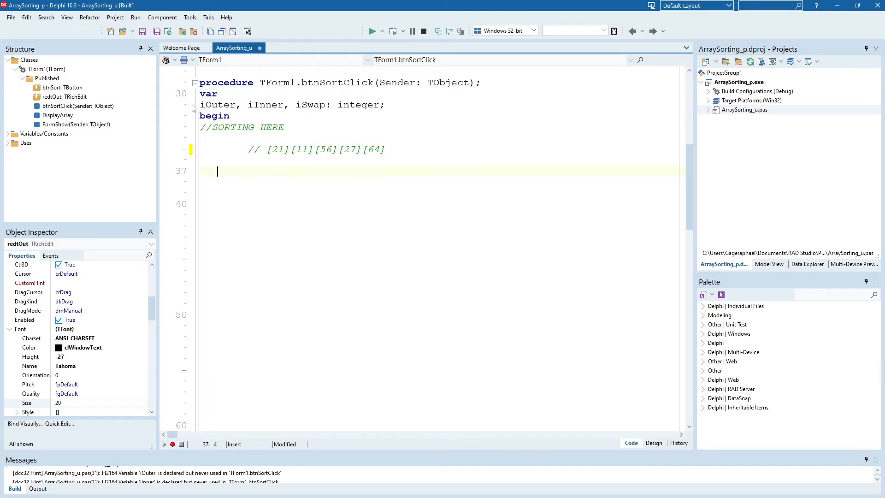
# - Pick blank line 37 in btnSortClick and select the red circle around 11
pyautogui.doubleClick(218, 105)
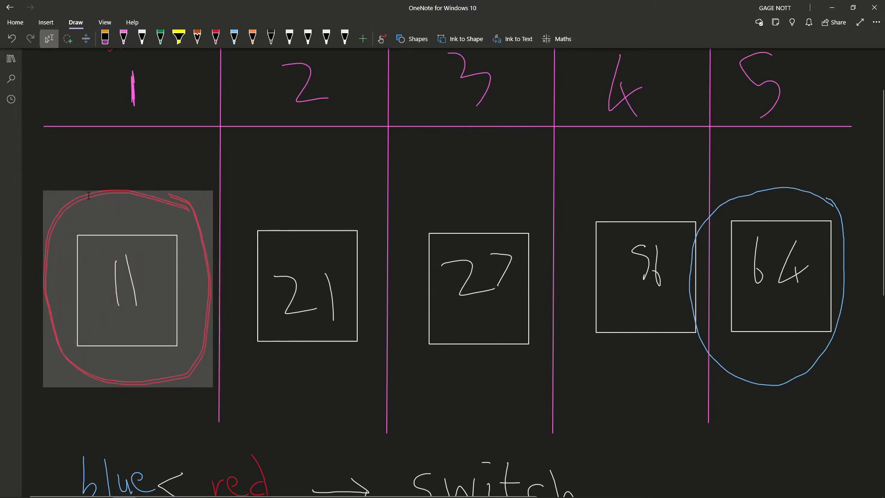
pyautogui.moveTo(128, 288); pyautogui.dragTo(297, 270)
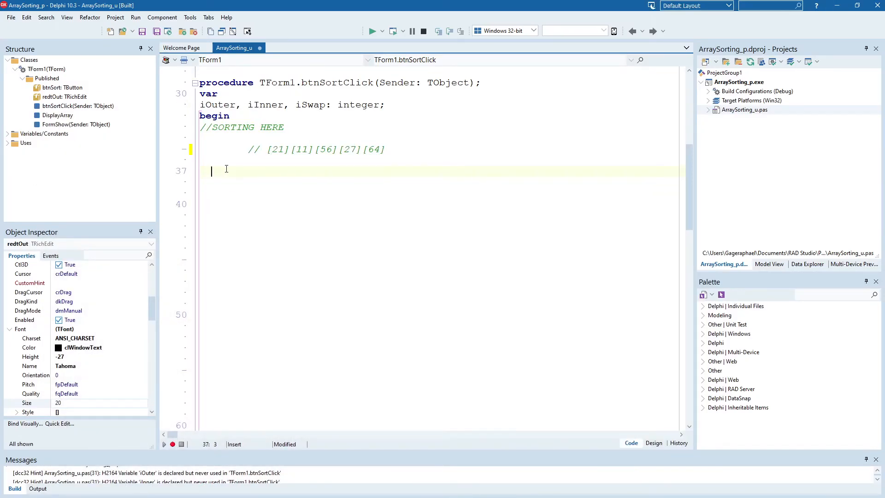
# - Type the outer loop 'for iOuter := 1 to 4 do' and start its begin
pyautogui.write('f')
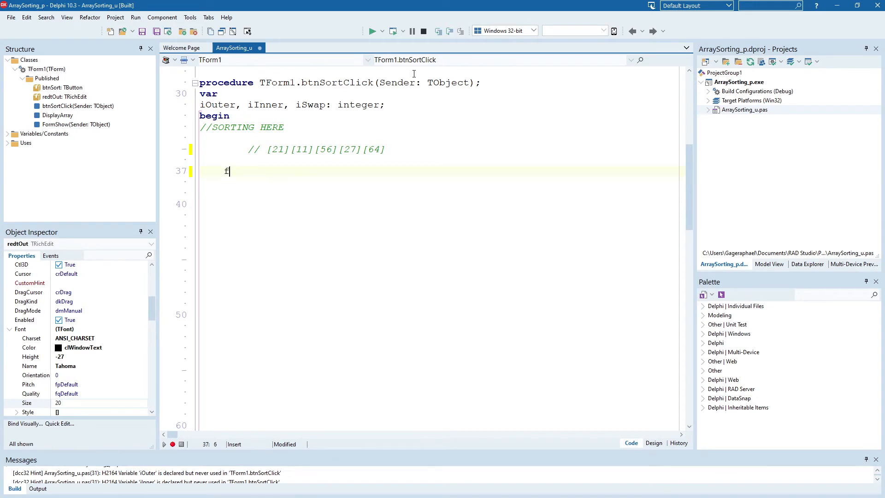
pyautogui.write('for i := Low to High do')
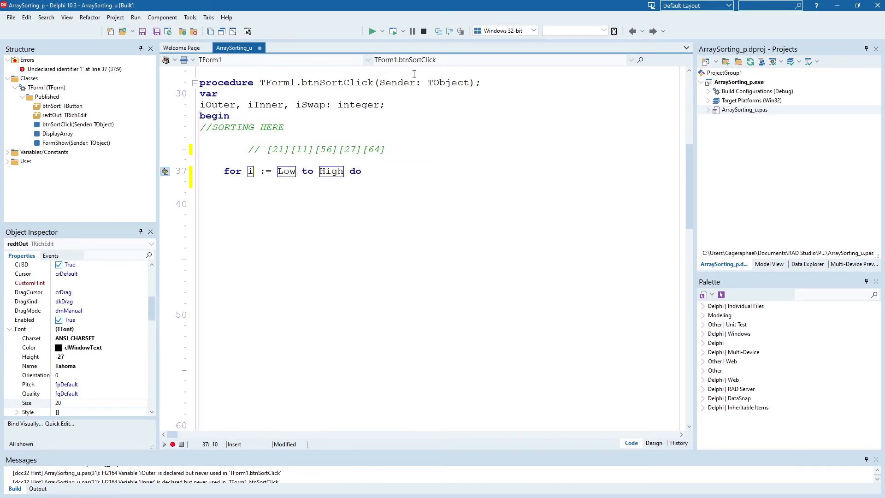
pyautogui.write('Outer')
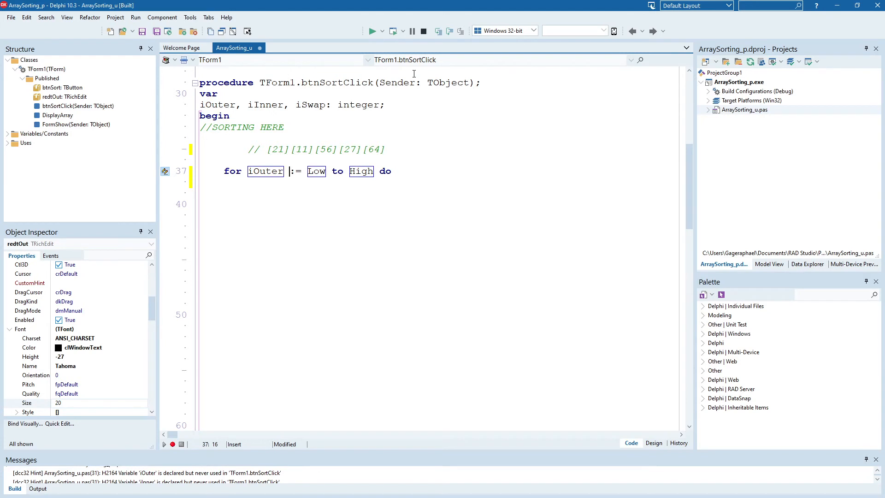
pyautogui.press('Backspace')
pyautogui.write('1')
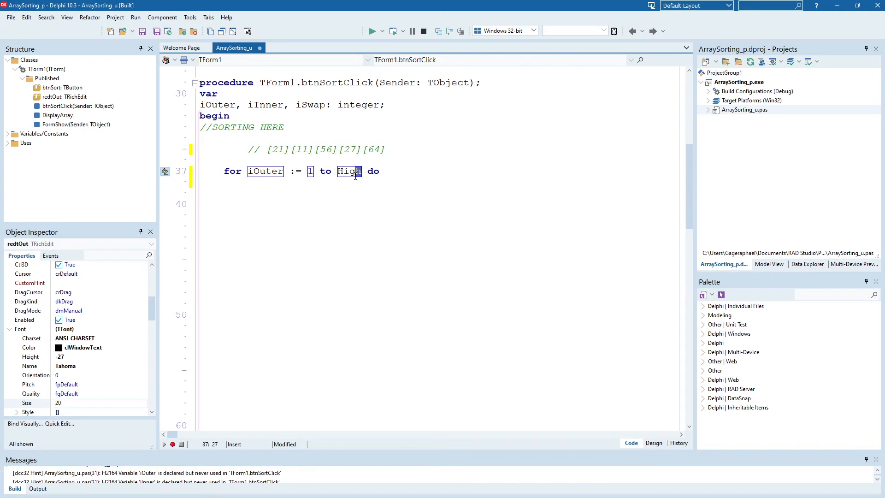
pyautogui.write('5')
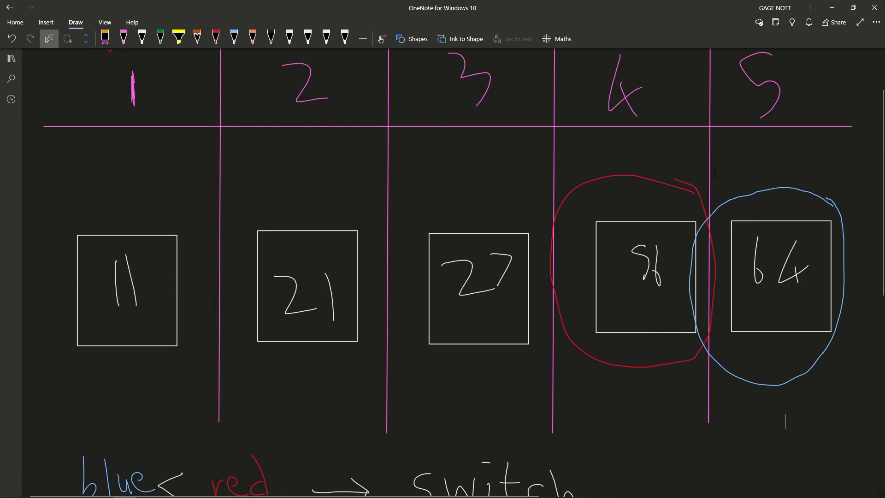
pyautogui.click(643, 265)
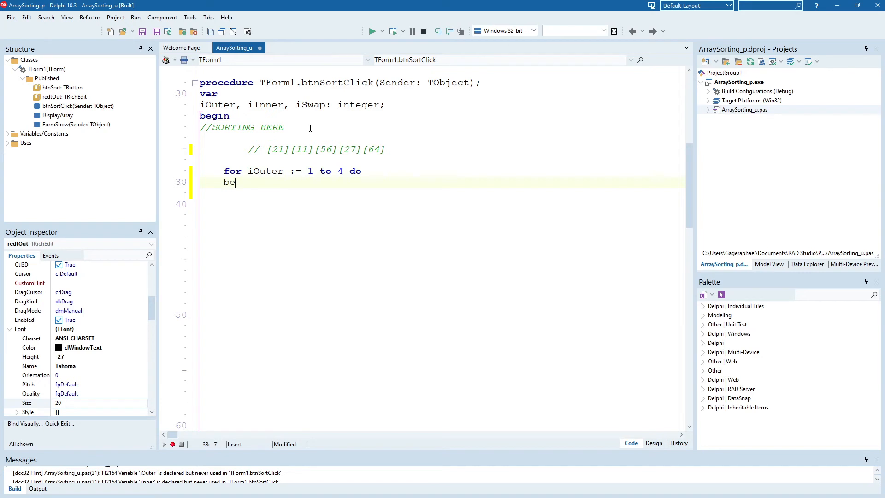
# - Finish the outer begin, start the iInner loop, and move the blue circle onto 27
pyautogui.write('gin')
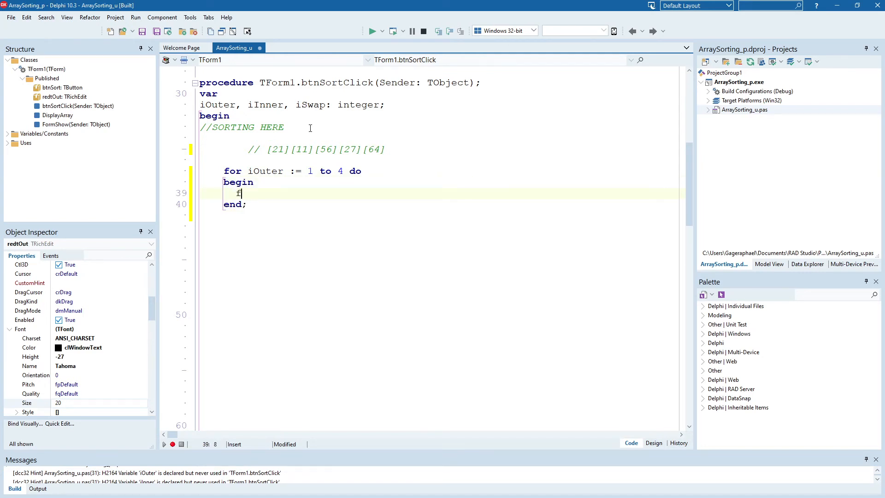
pyautogui.write('or i := Low to High do')
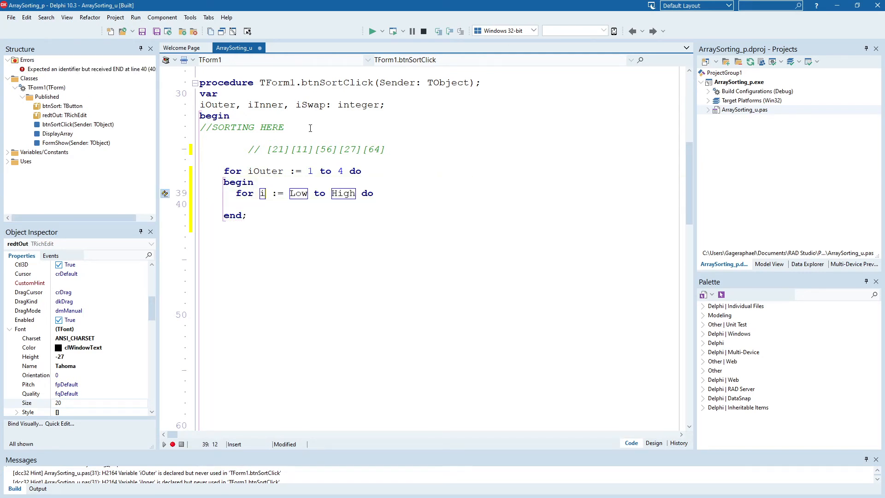
pyautogui.write('Inner')
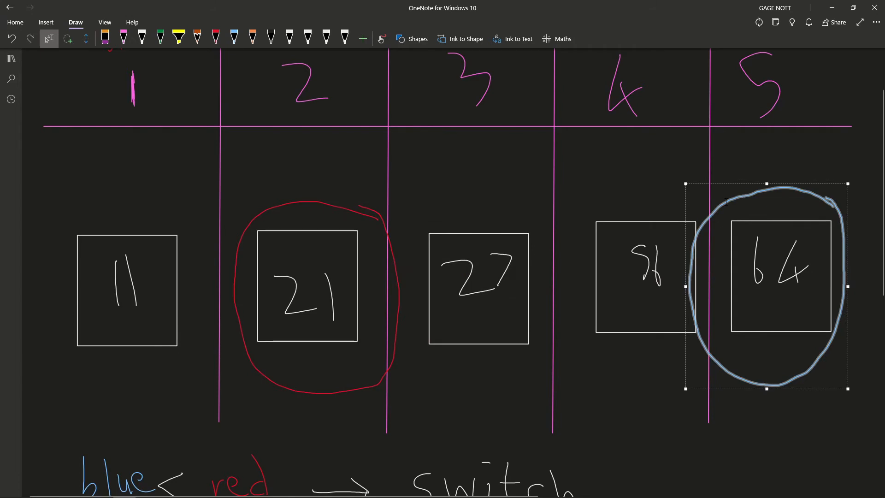
pyautogui.moveTo(766, 282); pyautogui.dragTo(467, 282)
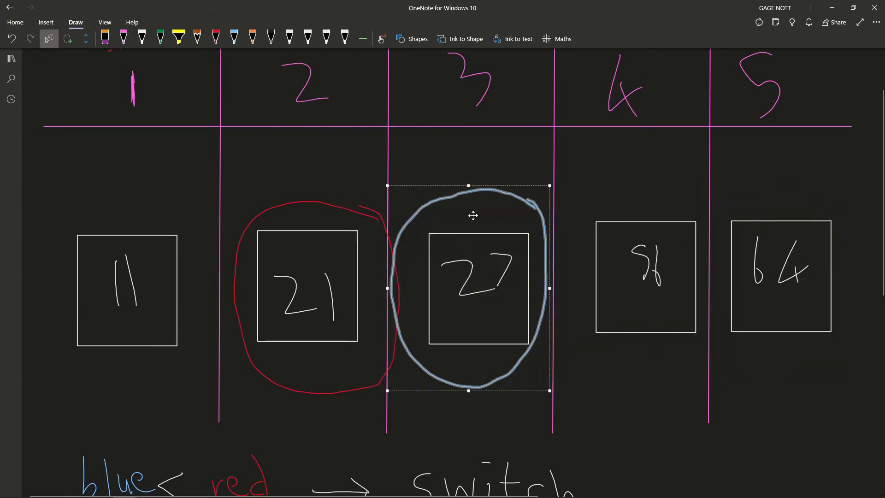
pyautogui.moveTo(829, 5)
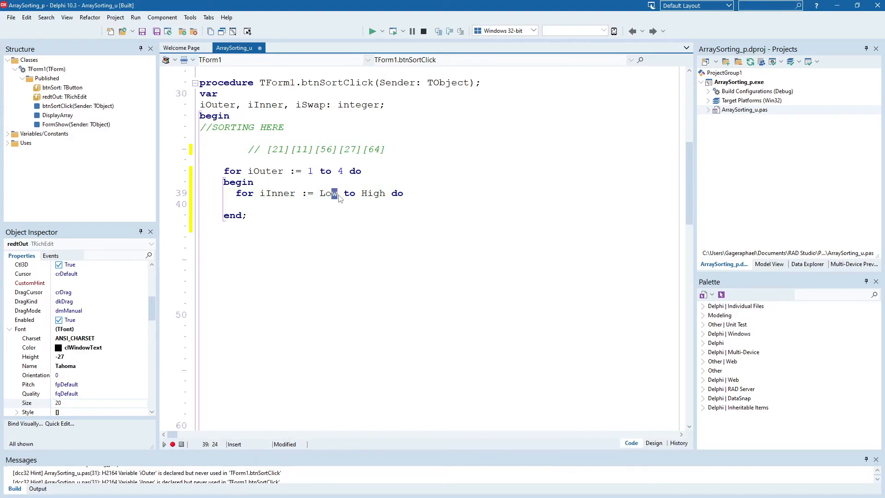
# - Set the inner loop bounds to iOuter+1 through 5 and add a blank line inside
pyautogui.write('iOute')
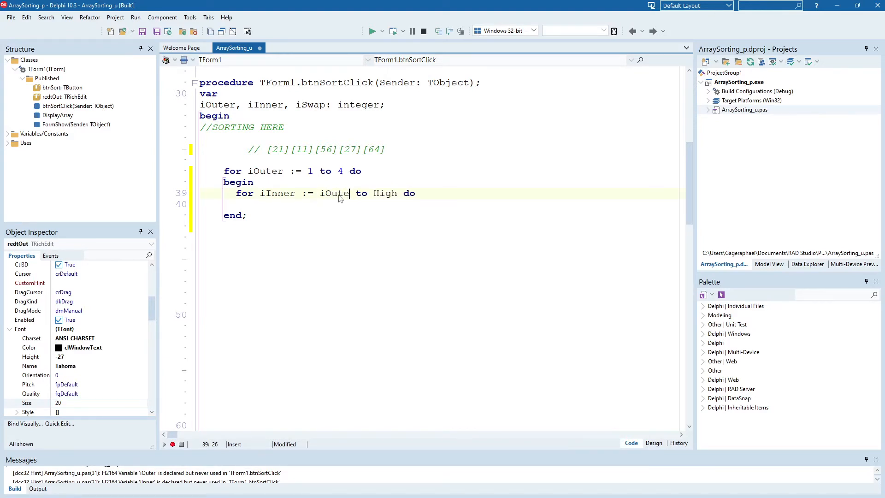
pyautogui.write('r+1')
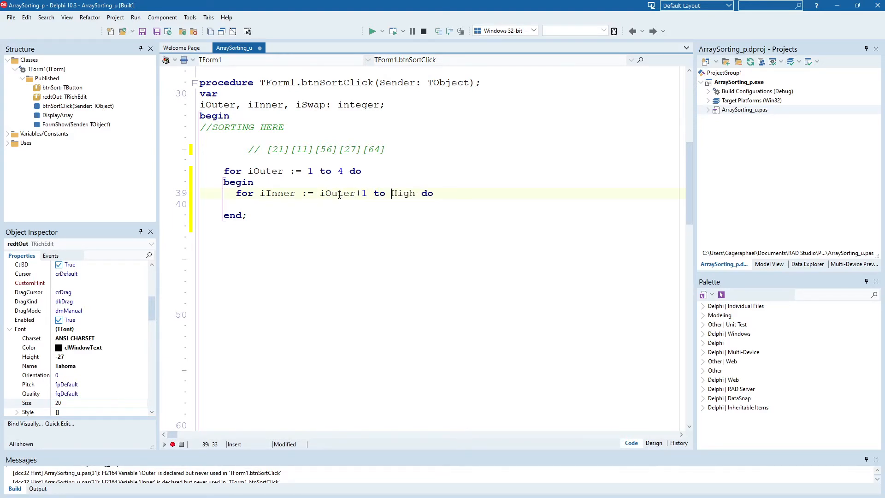
pyautogui.write('5')
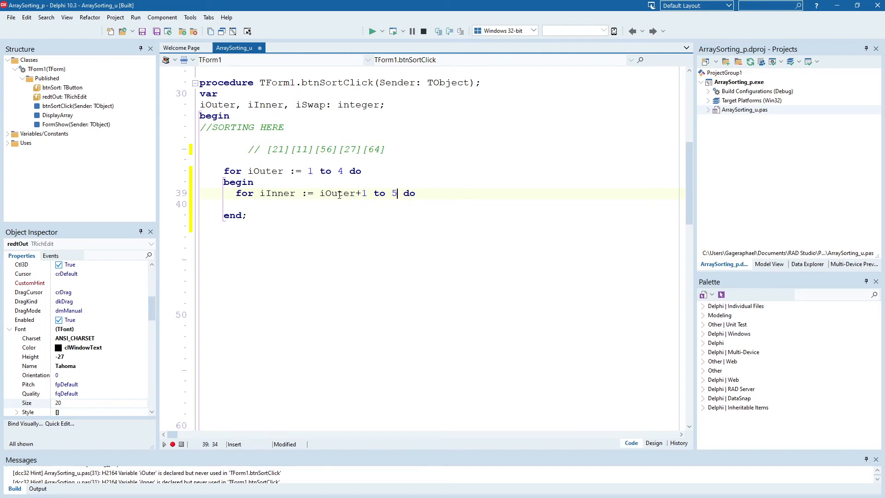
pyautogui.moveTo(308, 244)
pyautogui.write('begin')
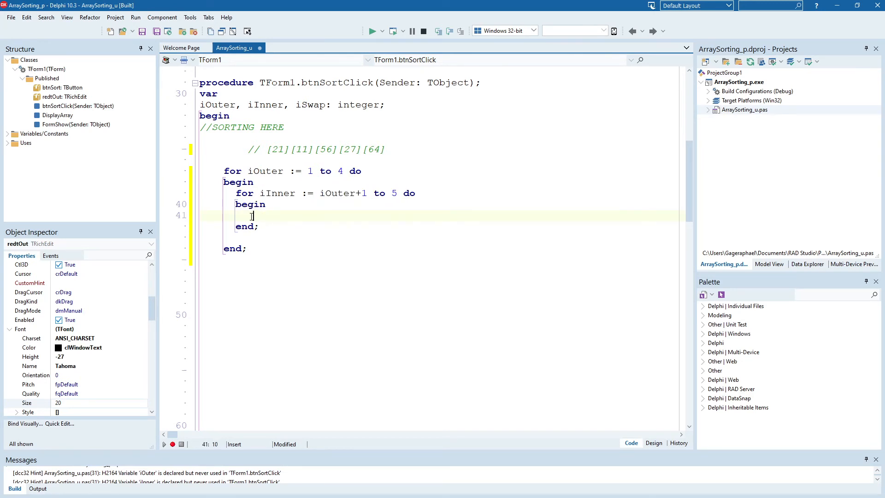
pyautogui.press('enter')
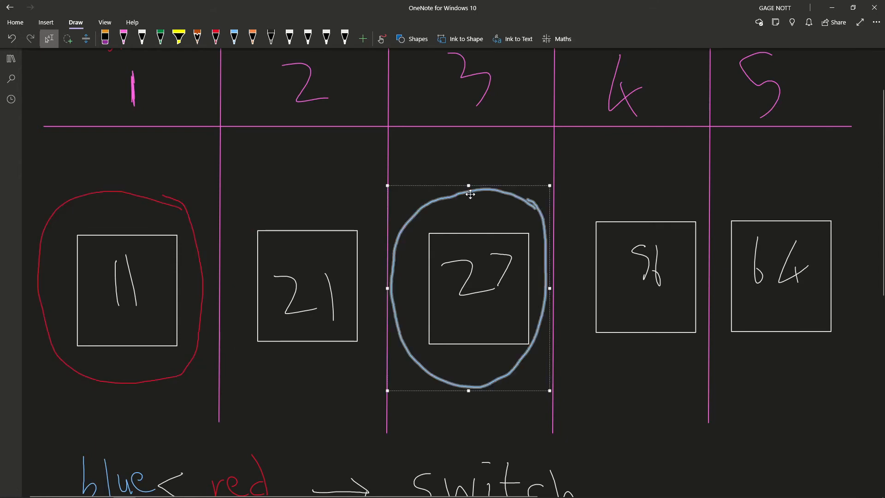
# - Move the blue circle onto the 21 box and scroll down to the blue<red note
pyautogui.moveTo(468, 287); pyautogui.dragTo(302, 288)
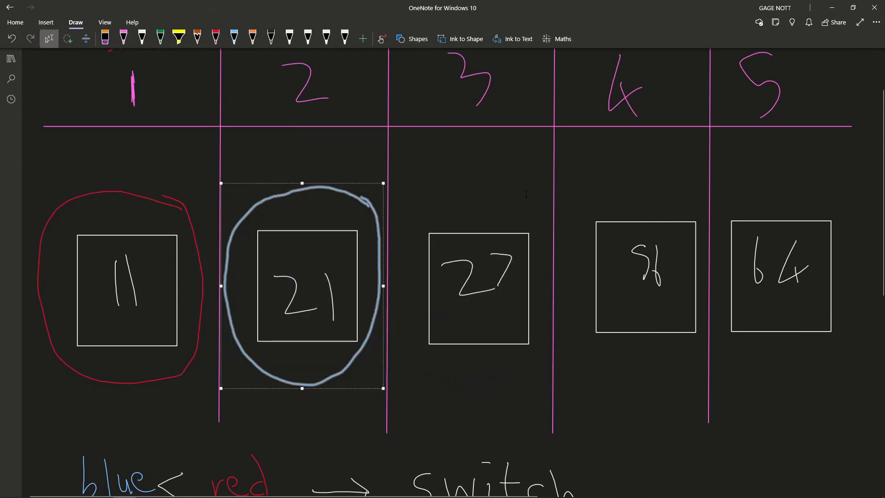
pyautogui.scroll(-3)
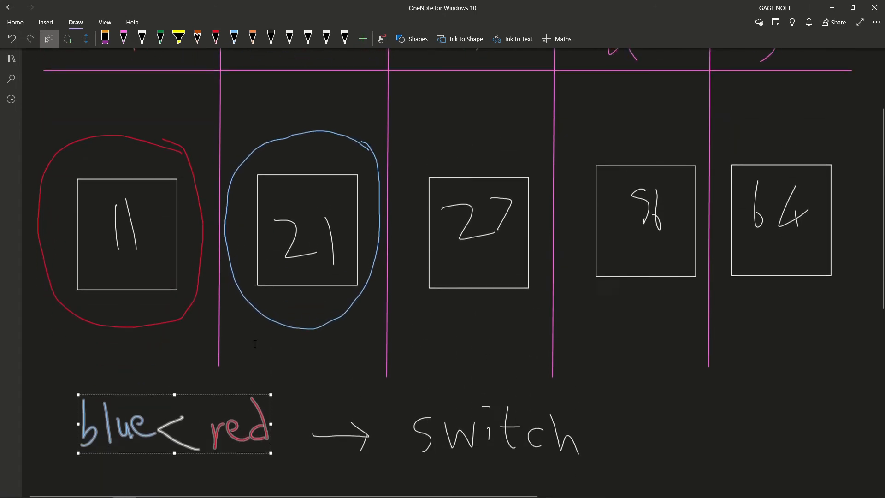
pyautogui.scroll(-3)
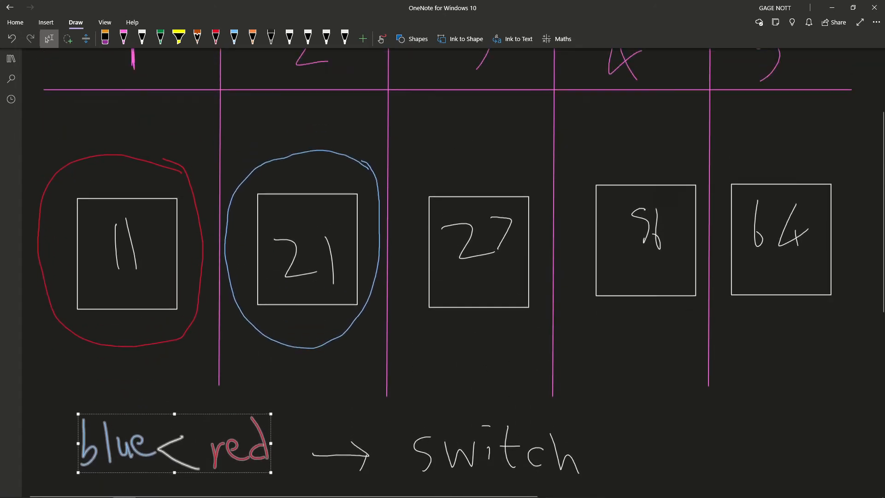
pyautogui.scroll(-3)
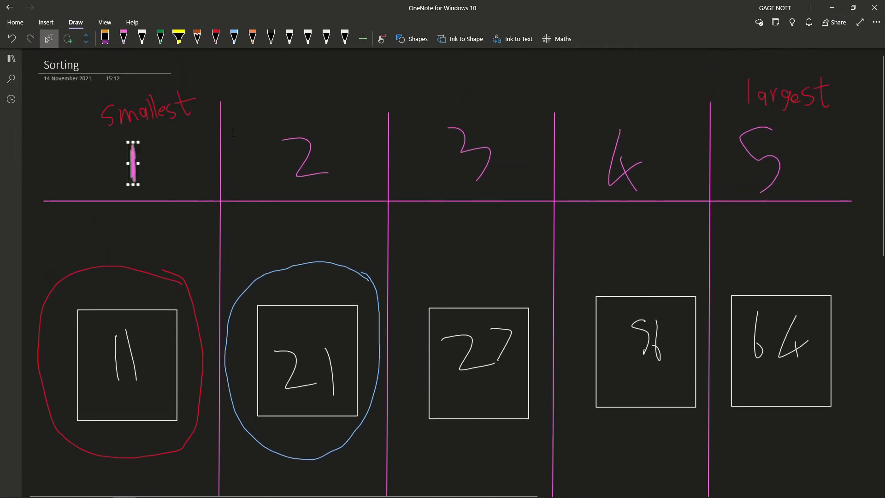
pyautogui.scroll(-3)
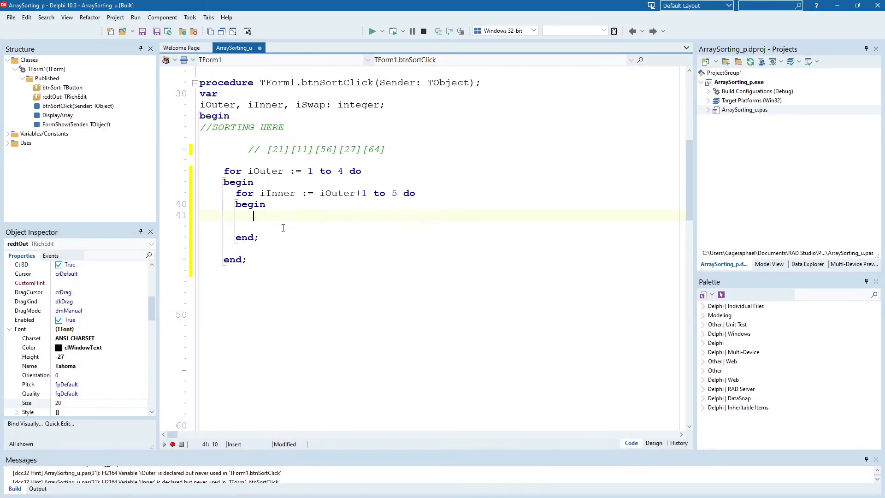
# - Type the comparison 'if arrValues[iOuter] > arrValues[iInner]' inside the inner loop
pyautogui.write('arr')
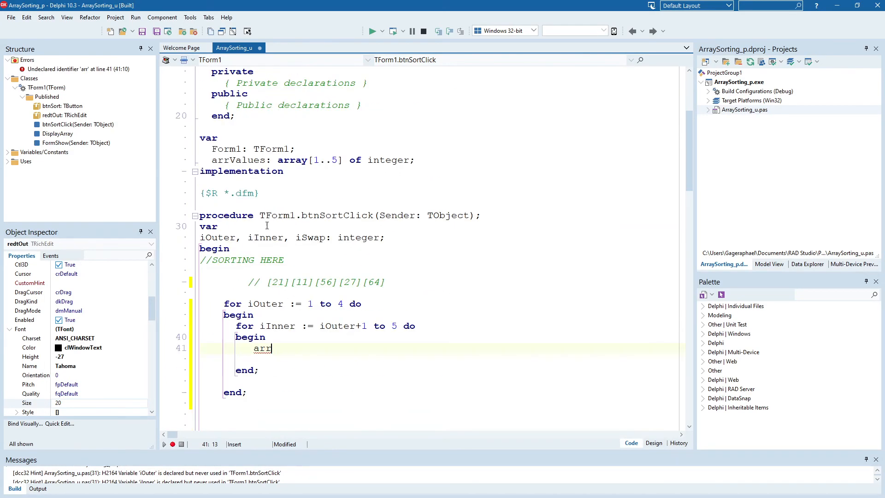
pyautogui.write('Valu')
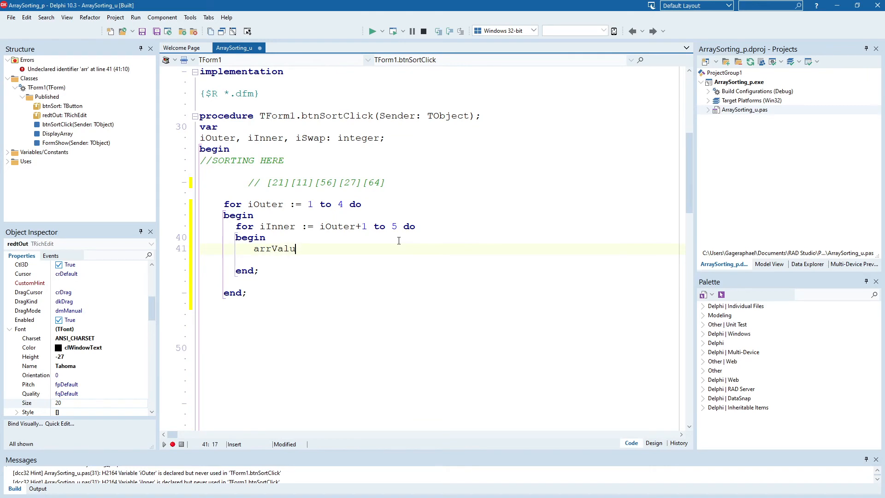
pyautogui.write('es')
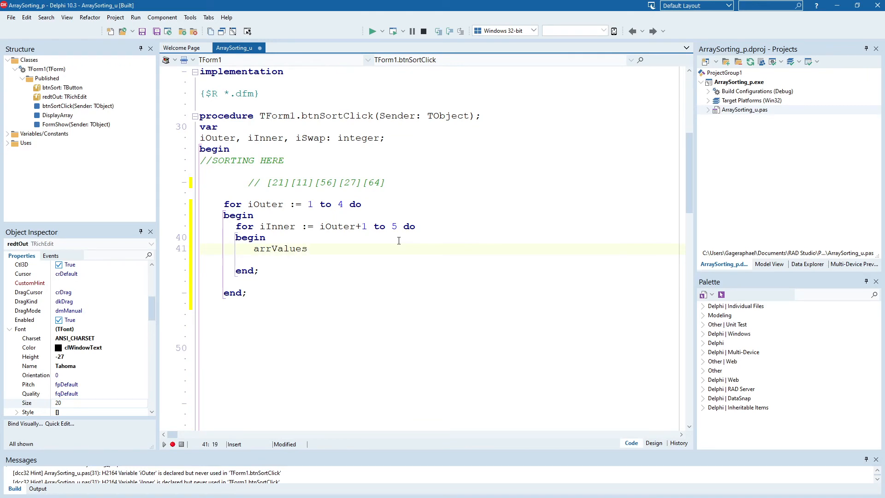
pyautogui.write('[iO')
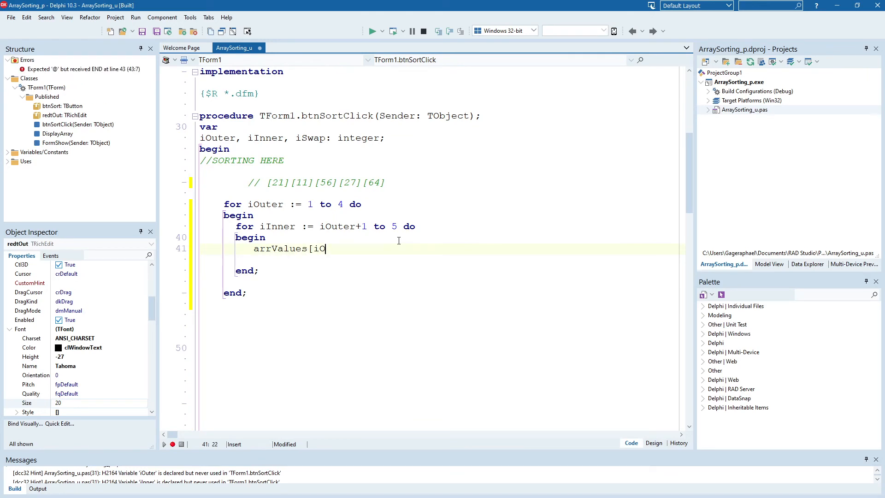
pyautogui.write('uter]')
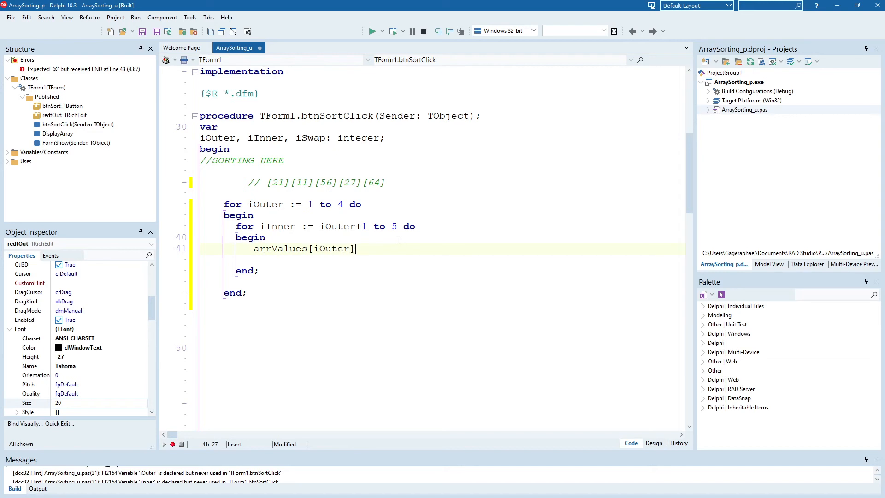
pyautogui.write('>')
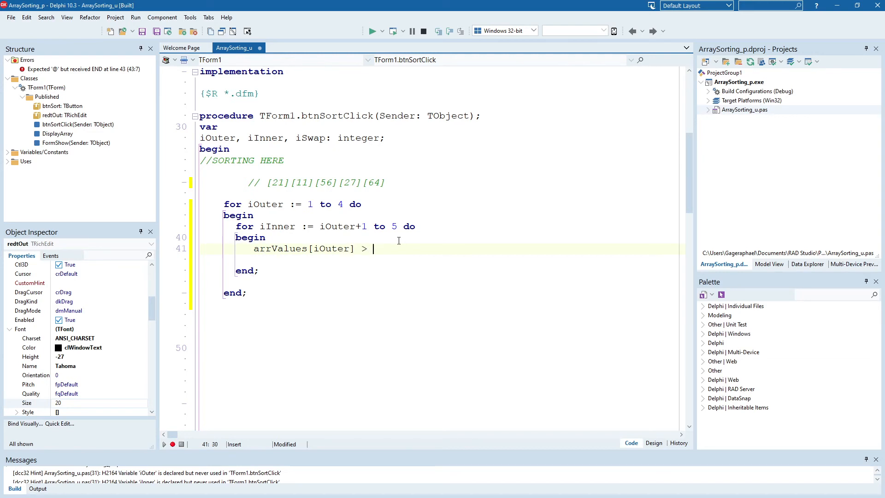
pyautogui.write('arrValues')
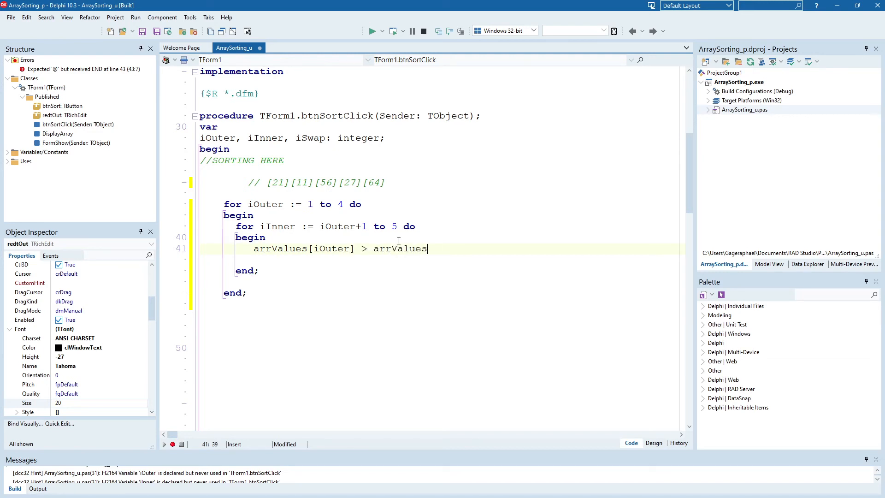
pyautogui.write('[u')
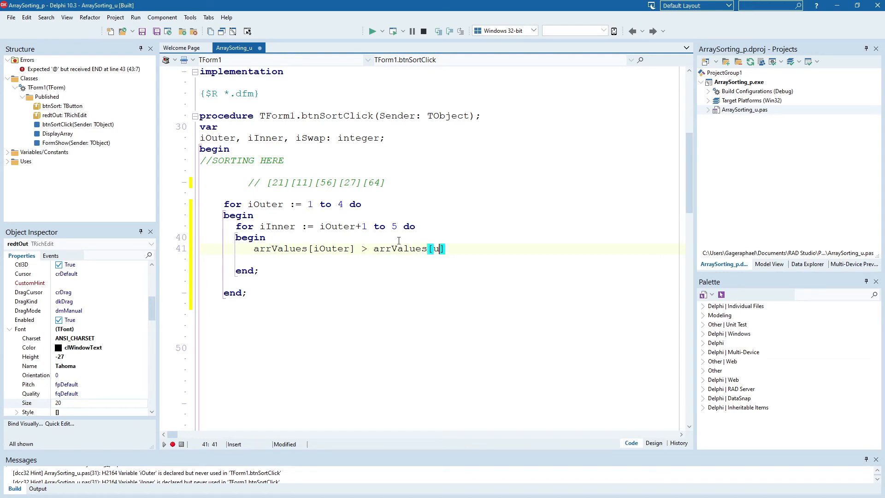
pyautogui.write('iInner')
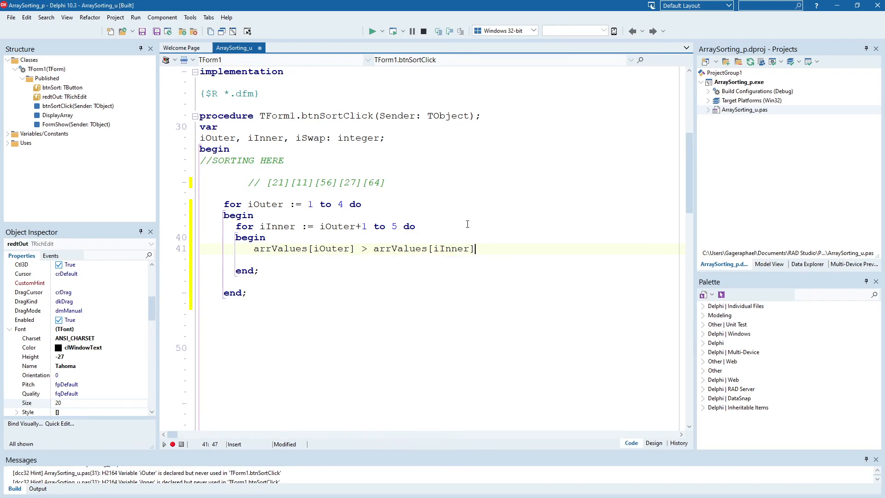
pyautogui.write('if')
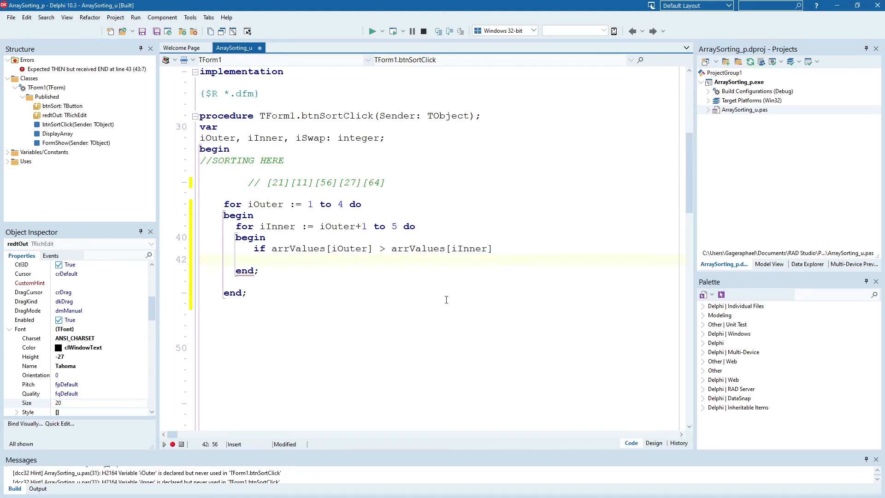
pyautogui.click(382, 248)
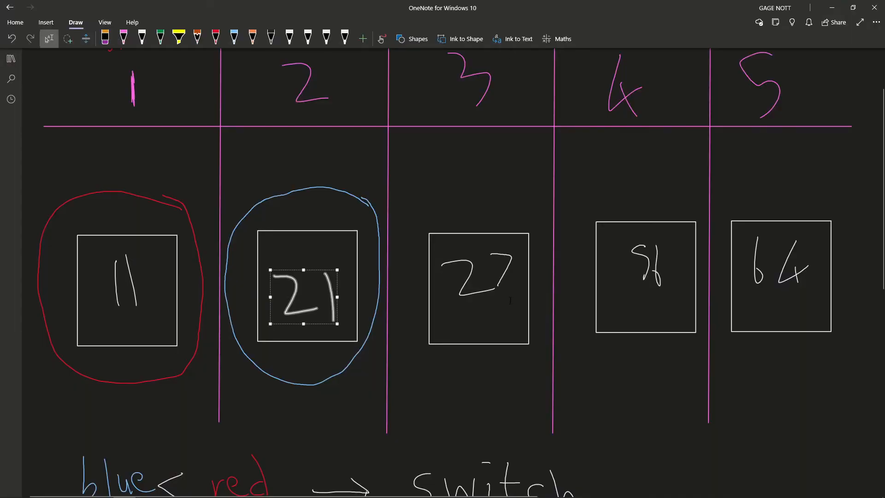
# - Scroll the whiteboard and drag the 21 box into the red circle
pyautogui.scroll(-3)
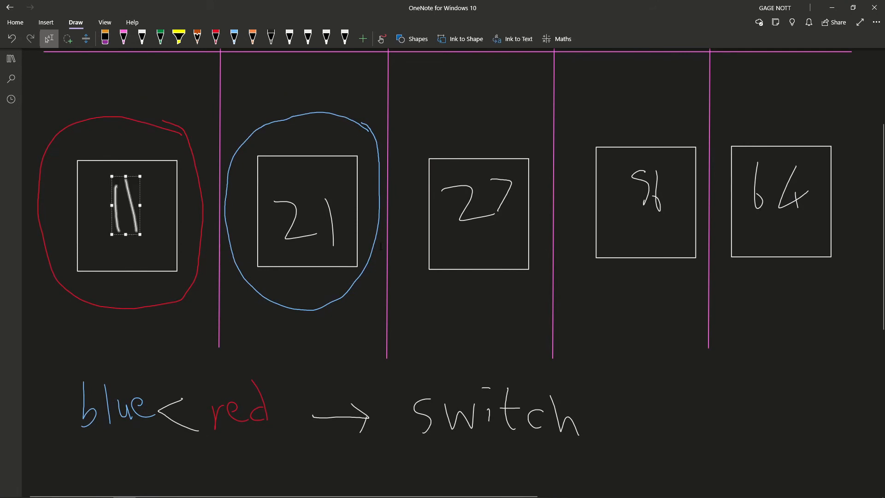
pyautogui.scroll(-3)
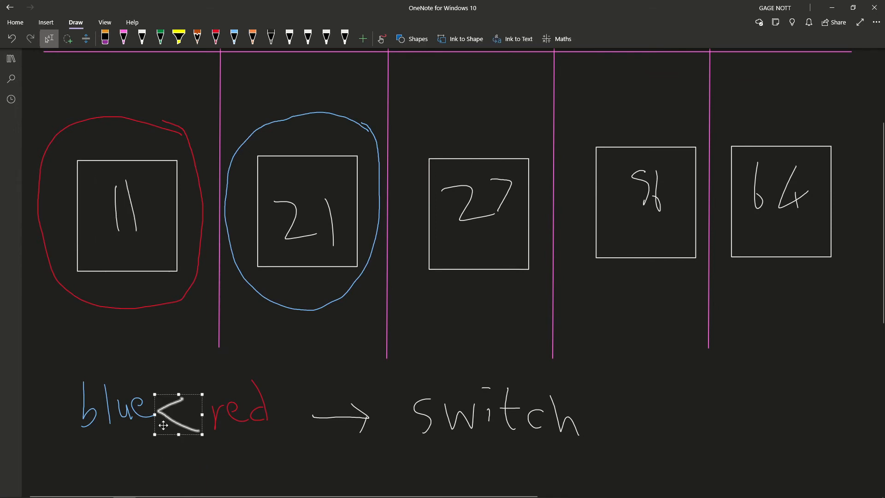
pyautogui.scroll(-3)
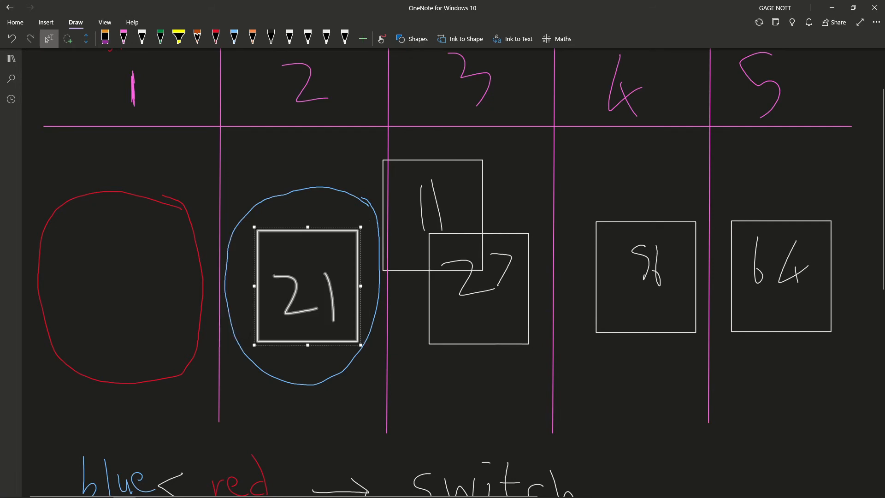
pyautogui.moveTo(307, 285); pyautogui.dragTo(96, 285)
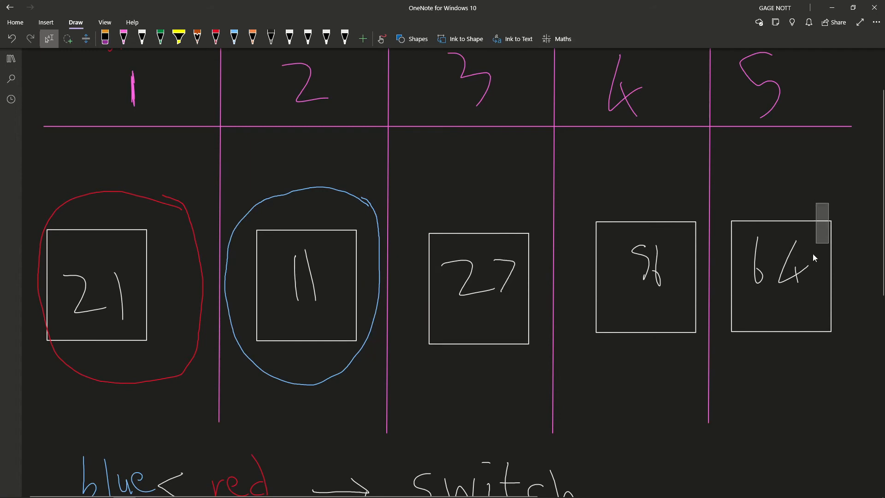
pyautogui.click(781, 268)
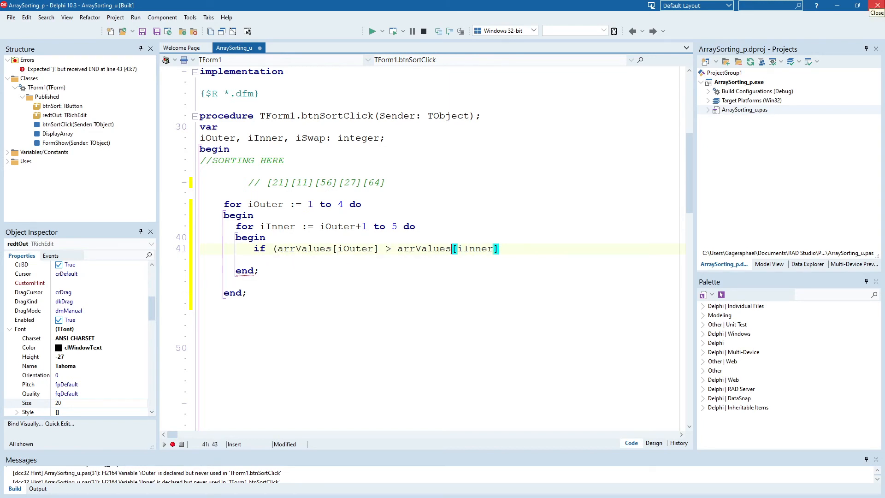
# - Close the comparison with ')' after arrValues[iInner]
pyautogui.write(')')
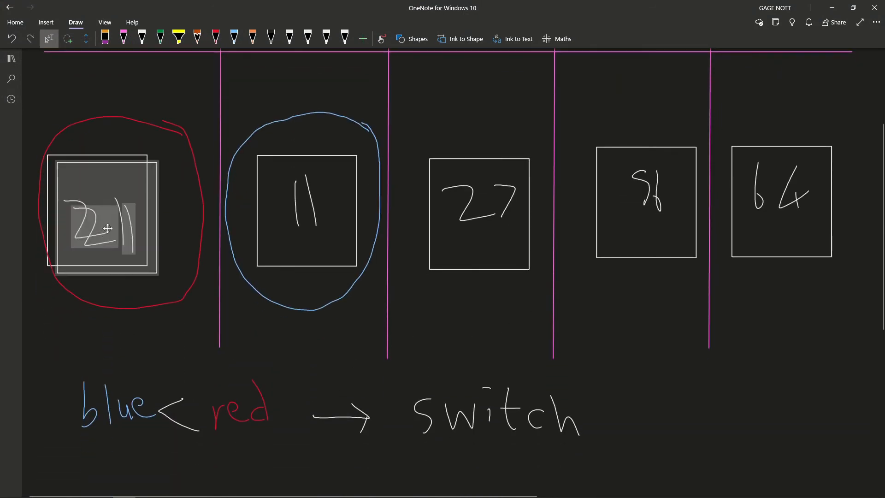
# - Set 21 aside, place 11 in the red circle, then 21 in the blue circle
pyautogui.moveTo(103, 226); pyautogui.dragTo(429, 355)
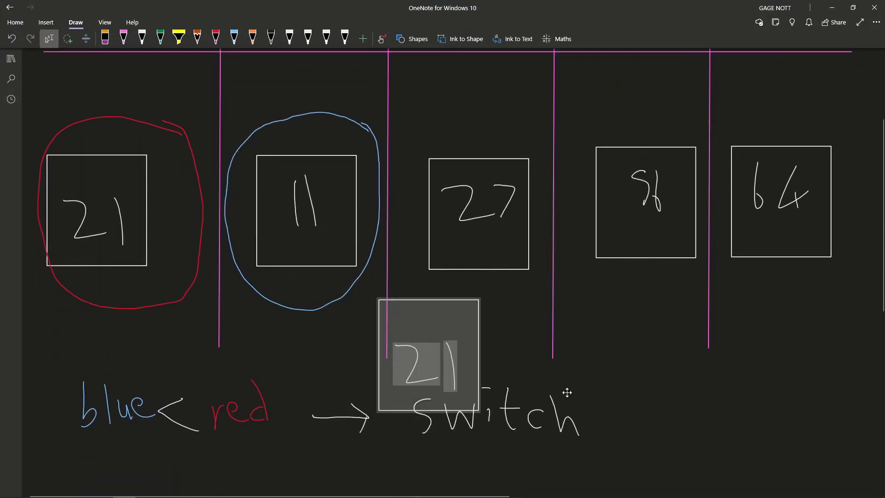
pyautogui.moveTo(429, 355); pyautogui.dragTo(756, 440)
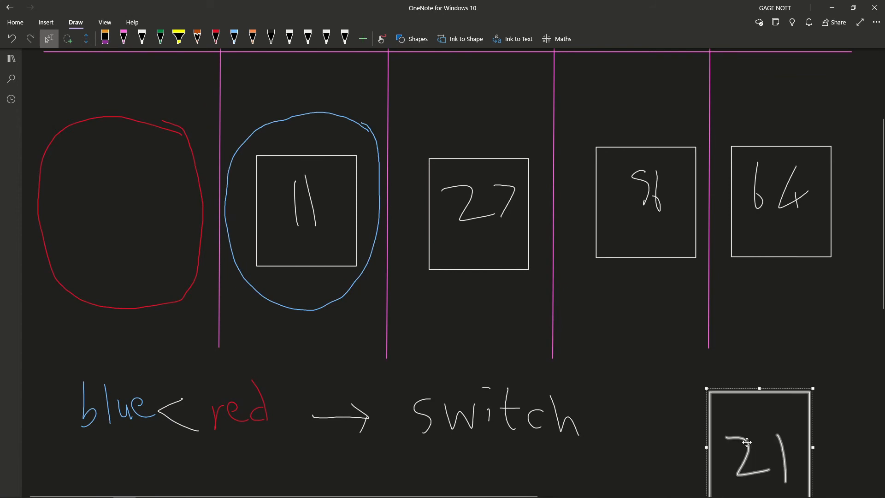
pyautogui.moveTo(757, 443); pyautogui.dragTo(740, 431)
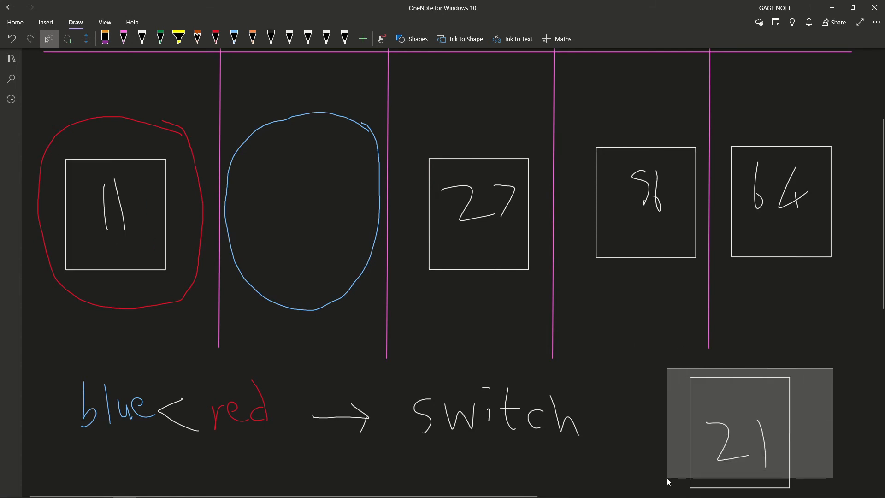
pyautogui.moveTo(739, 426); pyautogui.dragTo(302, 203)
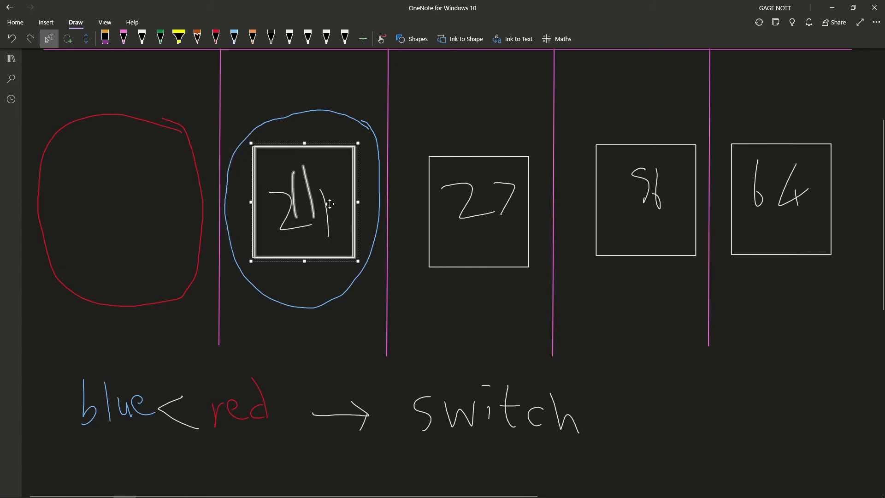
pyautogui.moveTo(330, 203); pyautogui.dragTo(146, 206)
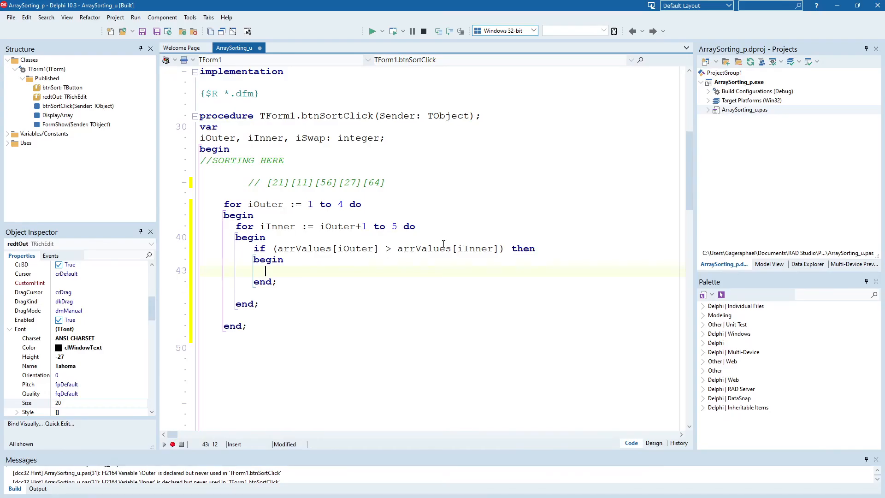
# - Type the first swap line 'iSwap := arrValues[iOuter];'
pyautogui.write('iS')
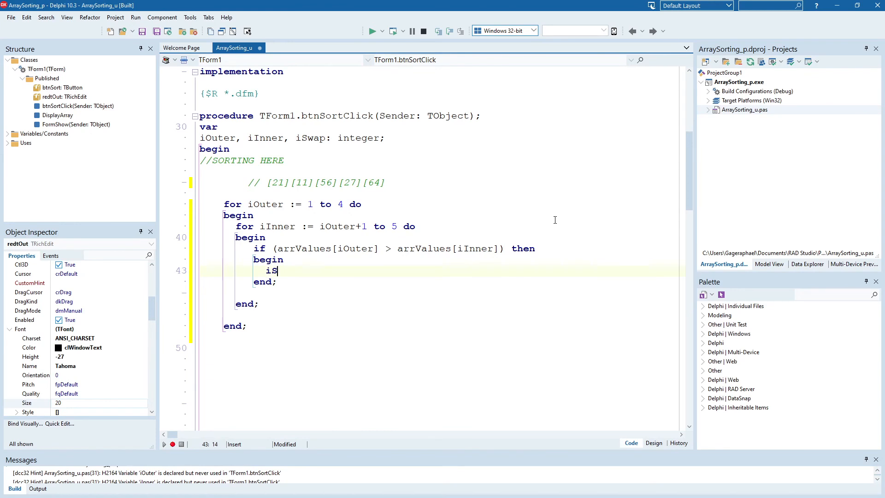
pyautogui.write('wap')
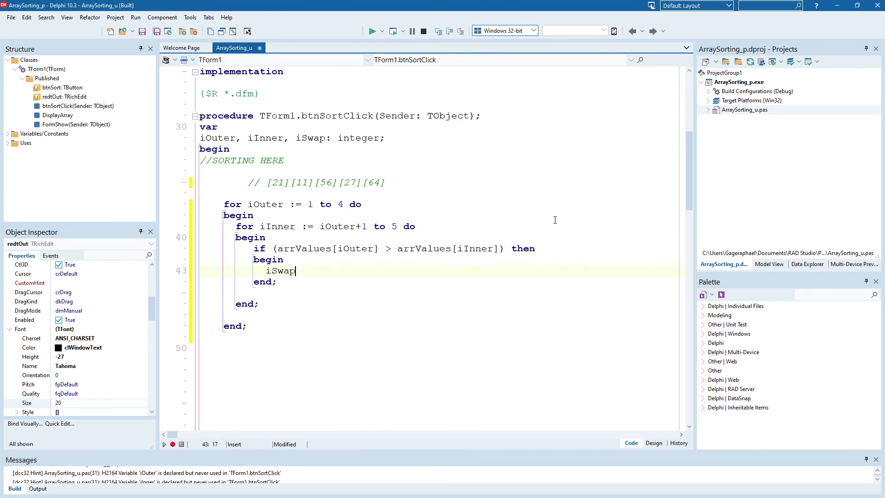
pyautogui.write(':= arrV')
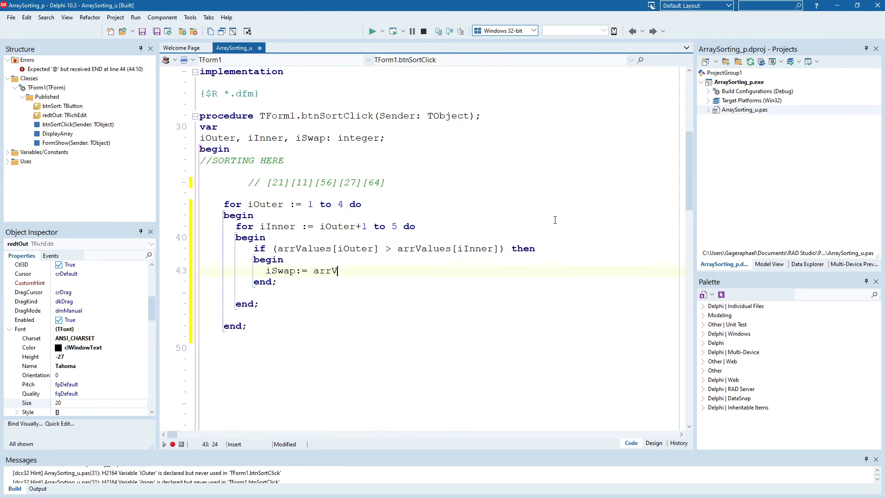
pyautogui.write('alue[')
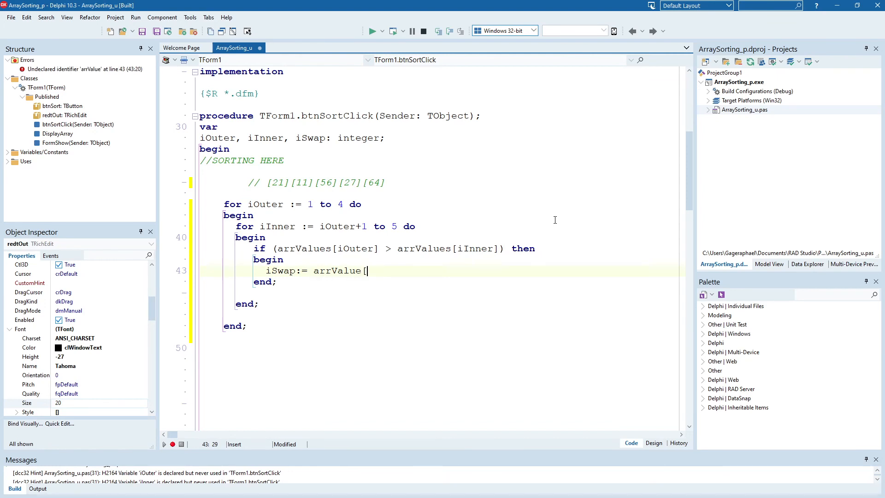
pyautogui.write('i]')
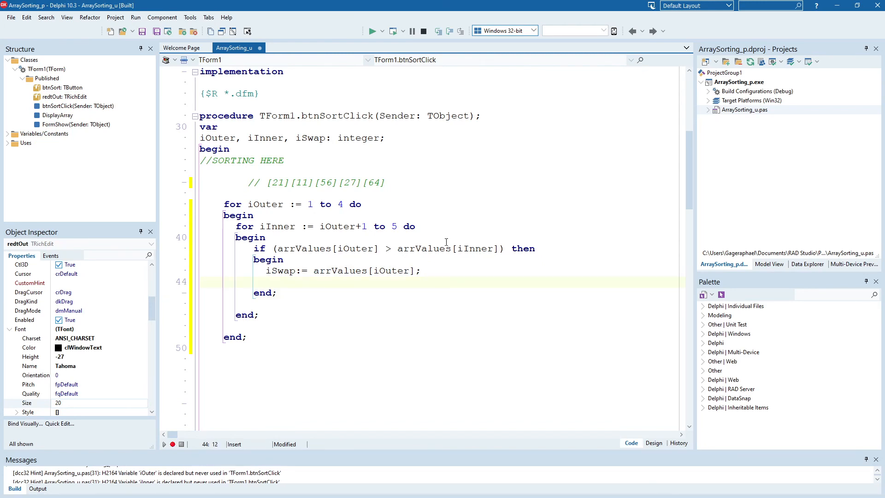
# - Type 'arrValues[iOuter]:= arrValues[iInner];' and 'arrValues[iInner]:= iSwap;'
pyautogui.write('arrValues[i')
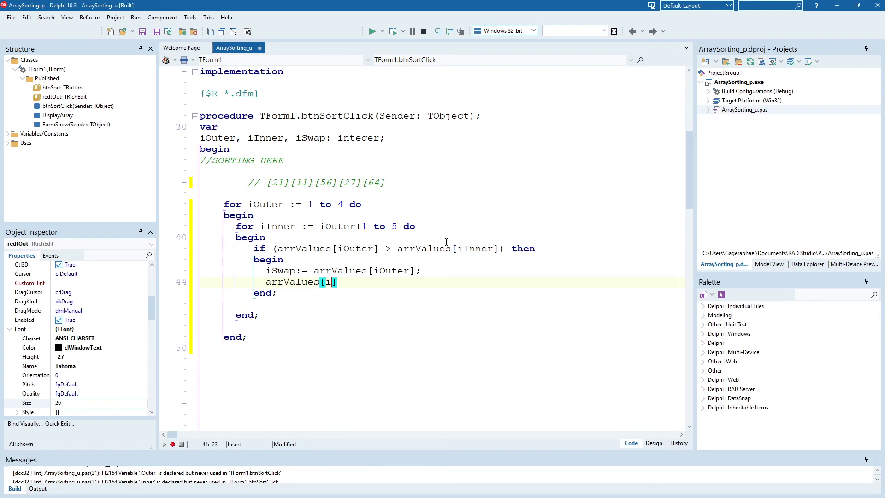
pyautogui.write('Outer]:= arrValues')
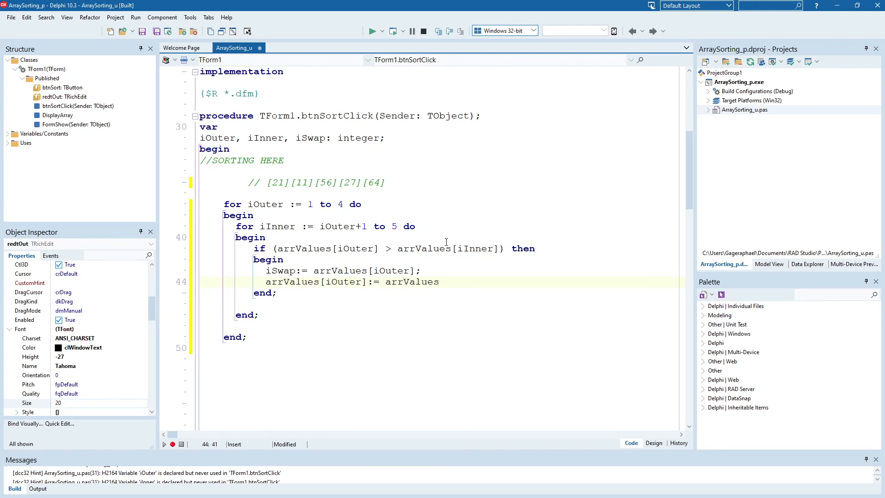
pyautogui.write('[iInner];')
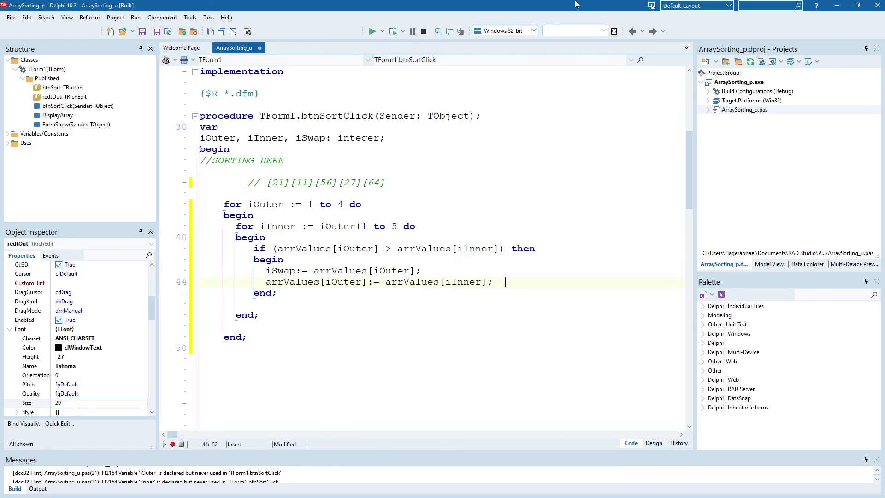
pyautogui.write('arr')
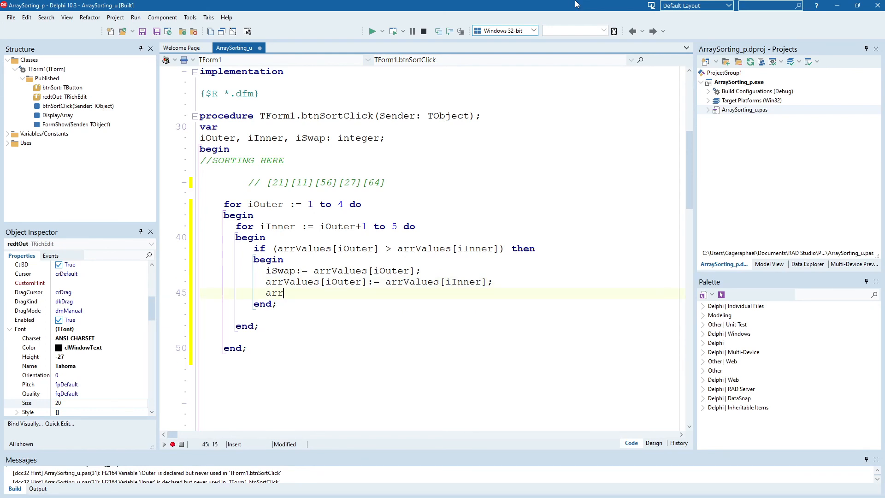
pyautogui.write('Values[')
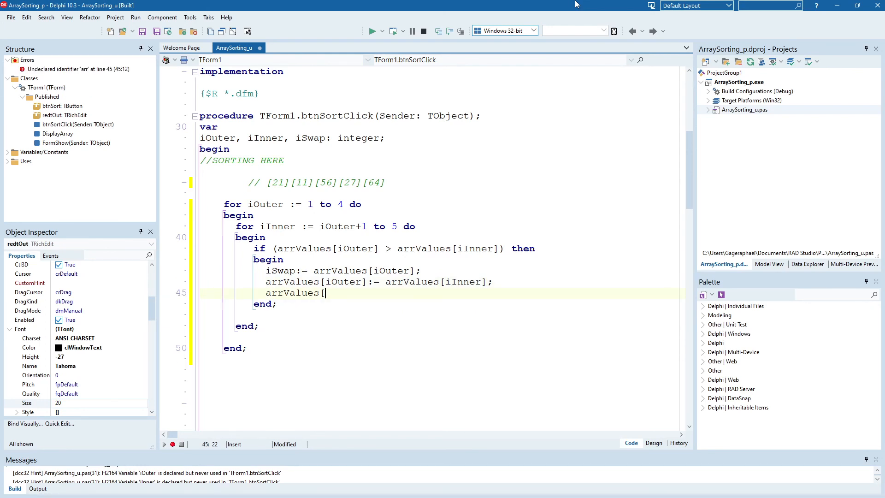
pyautogui.write('iInner]:= iSw')
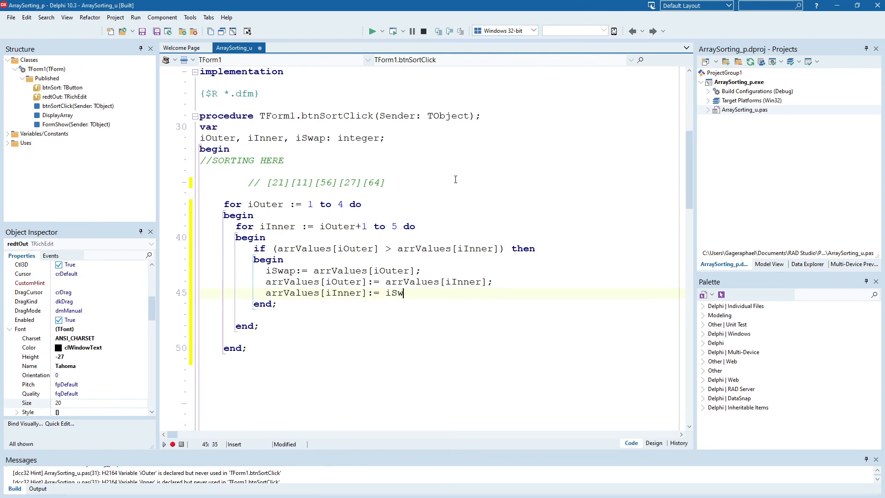
pyautogui.write('ap;')
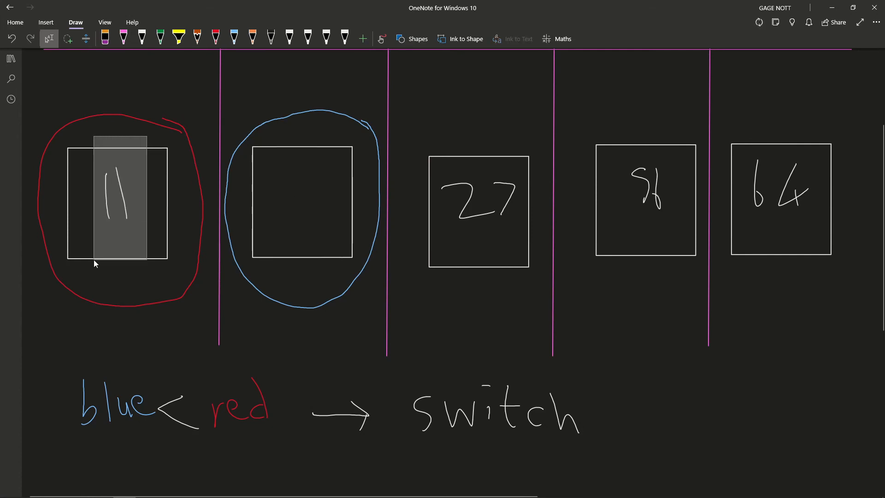
# - Sketch the intermediate swap with 11 in both the blue and red boxes
pyautogui.moveTo(119, 201); pyautogui.dragTo(309, 197)
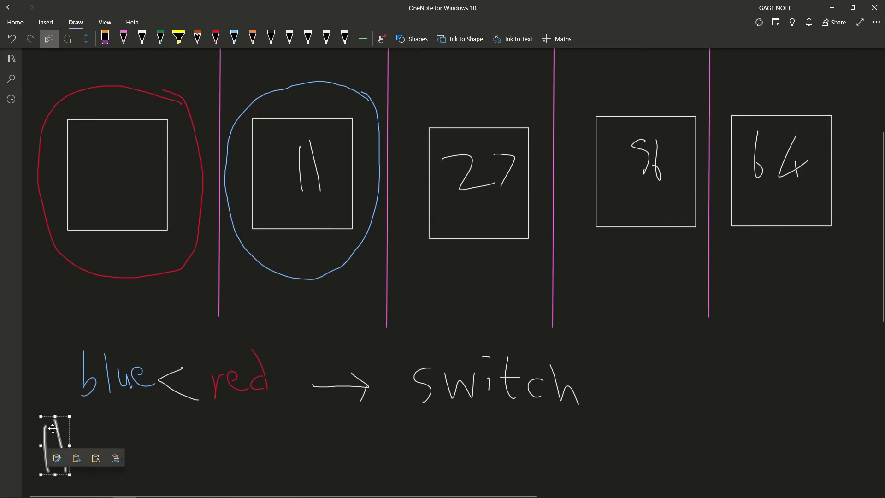
pyautogui.moveTo(55, 445); pyautogui.dragTo(118, 176)
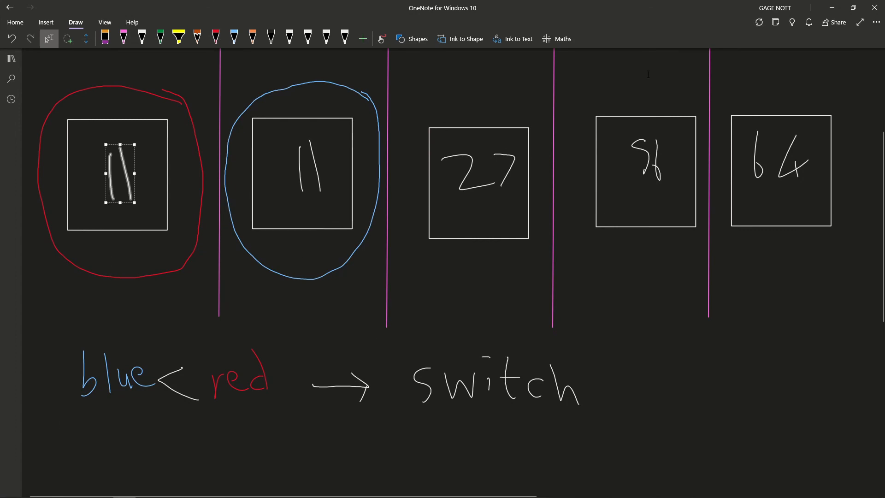
pyautogui.moveTo(123, 488)
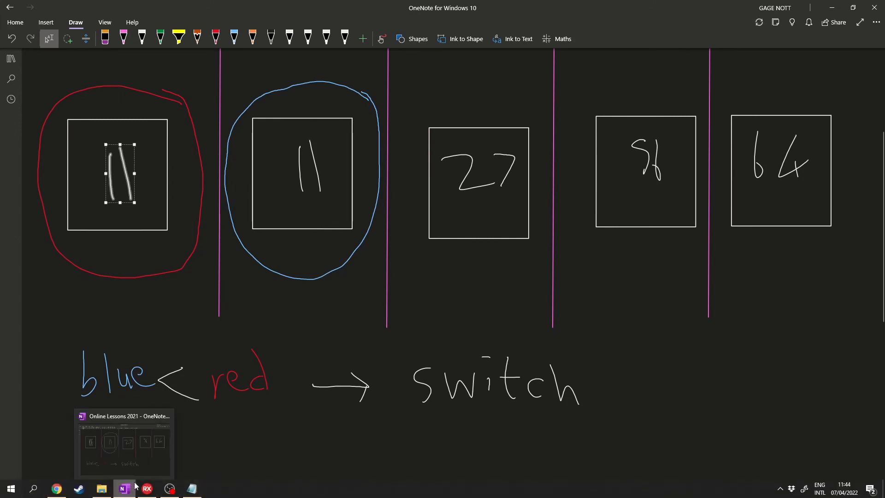
pyautogui.click(146, 488)
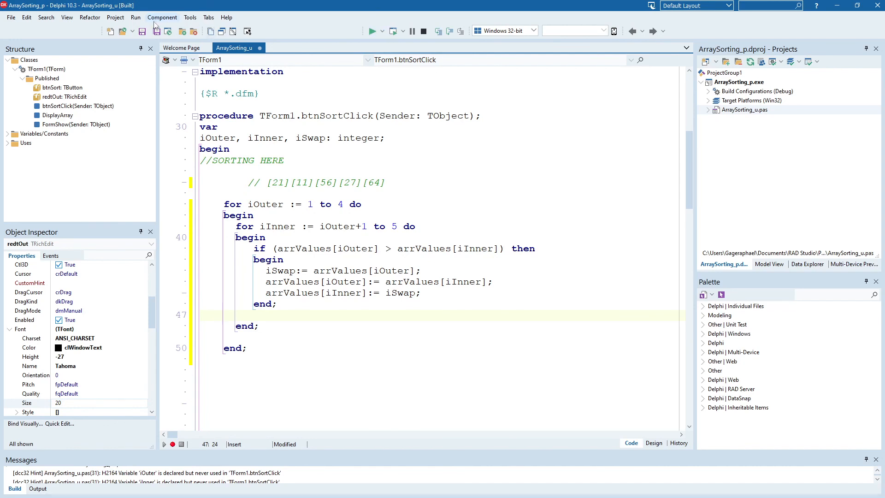
pyautogui.click(372, 31)
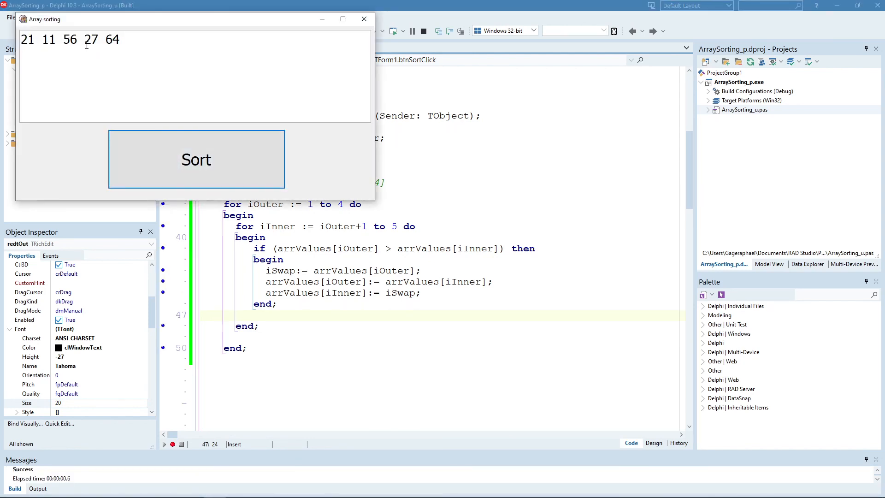
pyautogui.moveTo(196, 159)
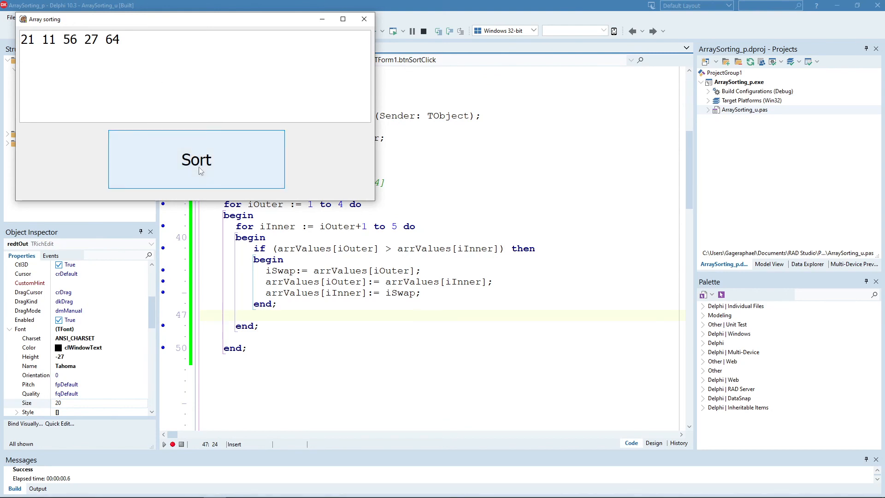
pyautogui.click(196, 159)
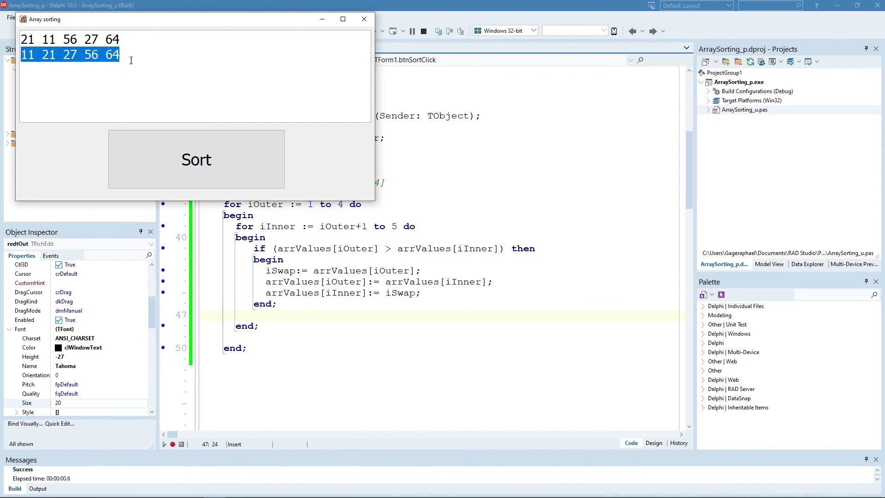
pyautogui.click(364, 18)
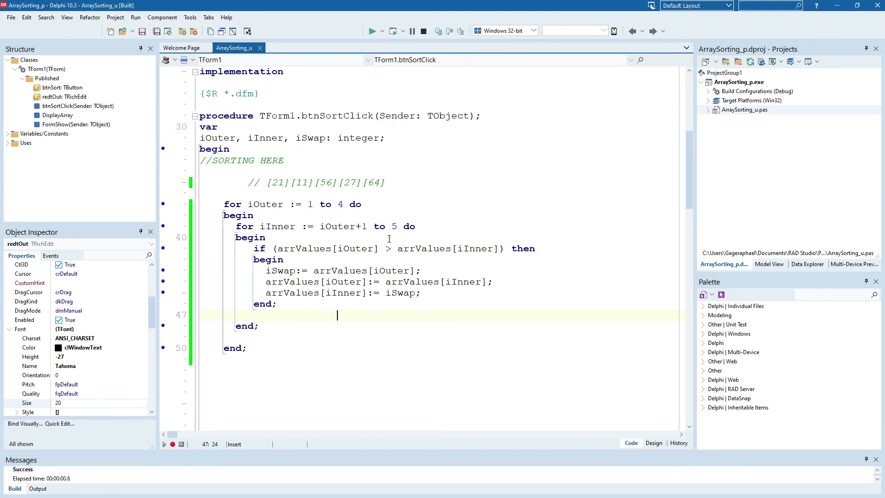
pyautogui.click(387, 249)
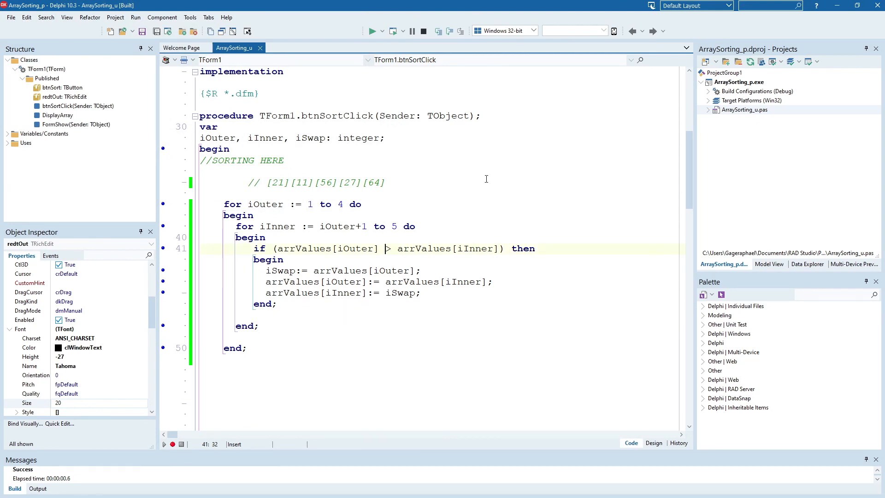
pyautogui.click(371, 31)
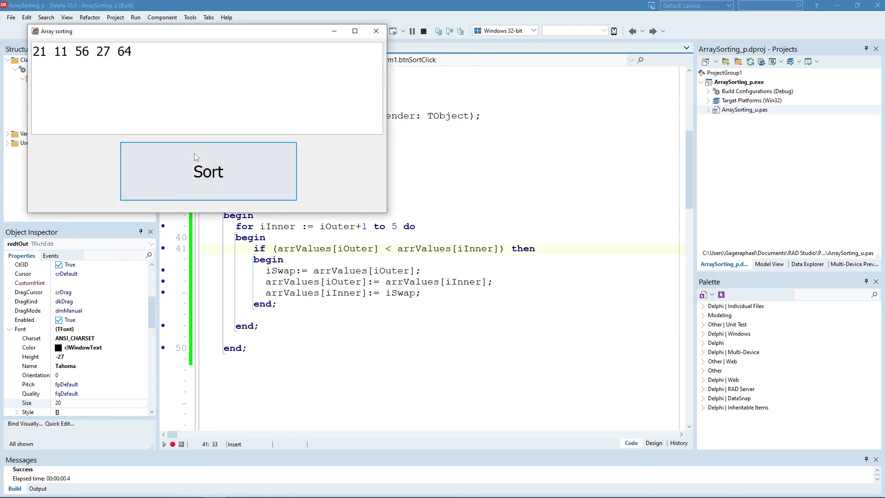
pyautogui.click(207, 171)
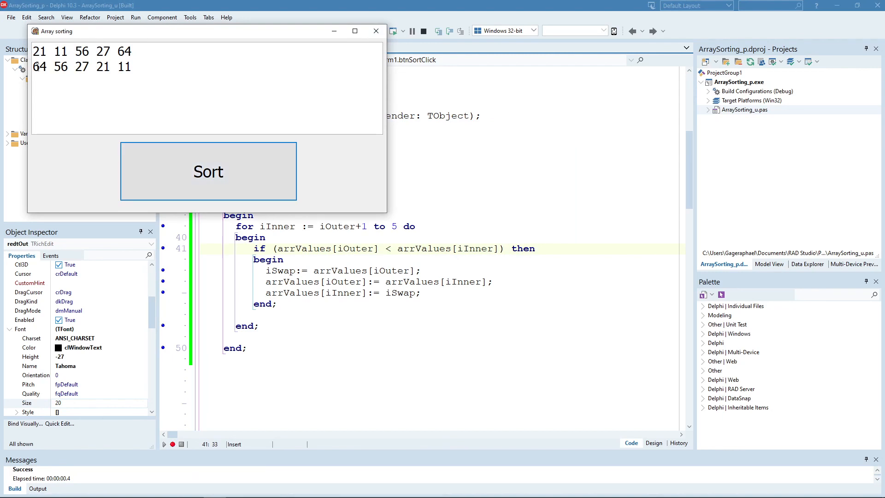